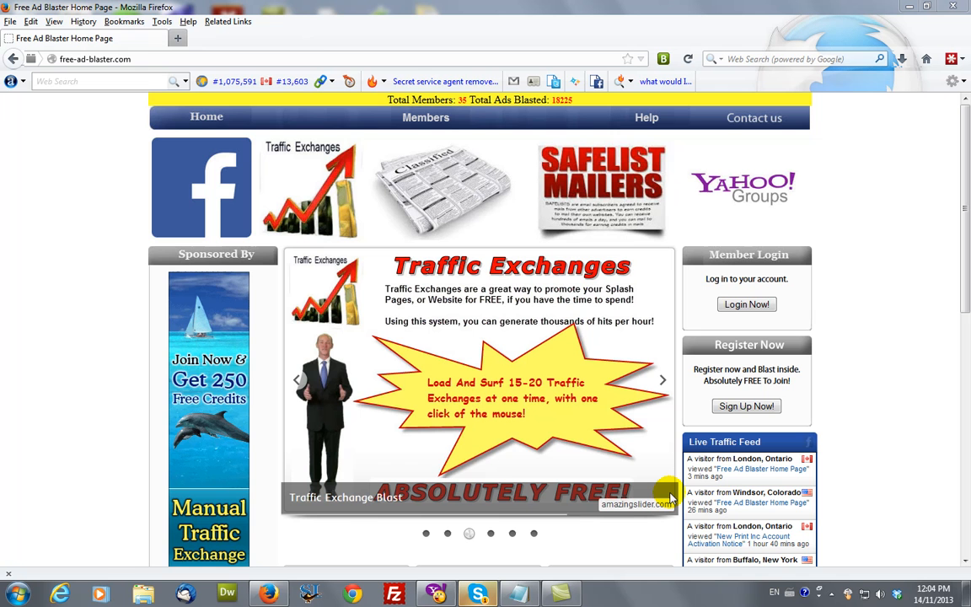
mouse_move(849, 399)
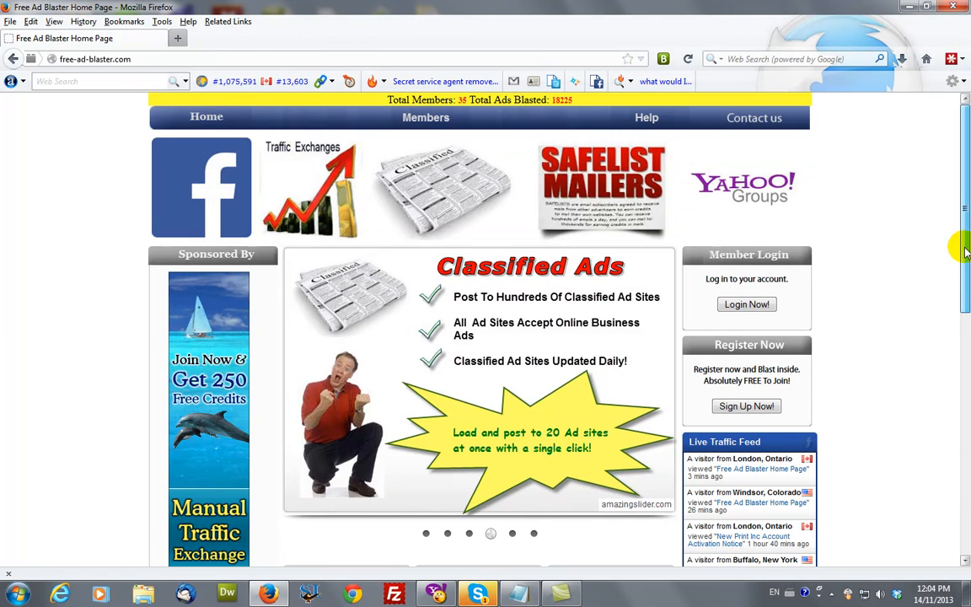
Scroll the home page and open the Member Login page via 'Login Now!'
scroll(down, 3)
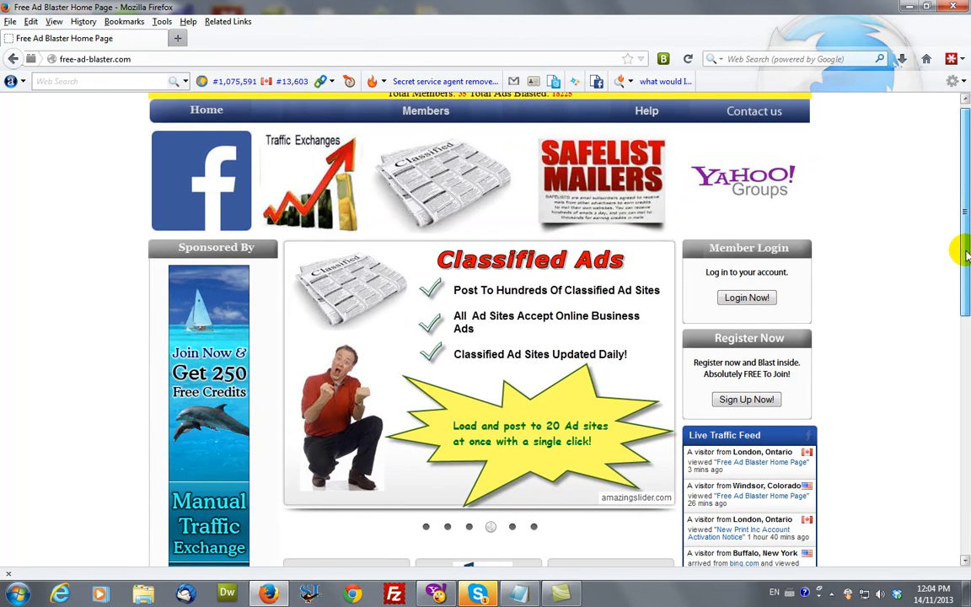
scroll(down, 3)
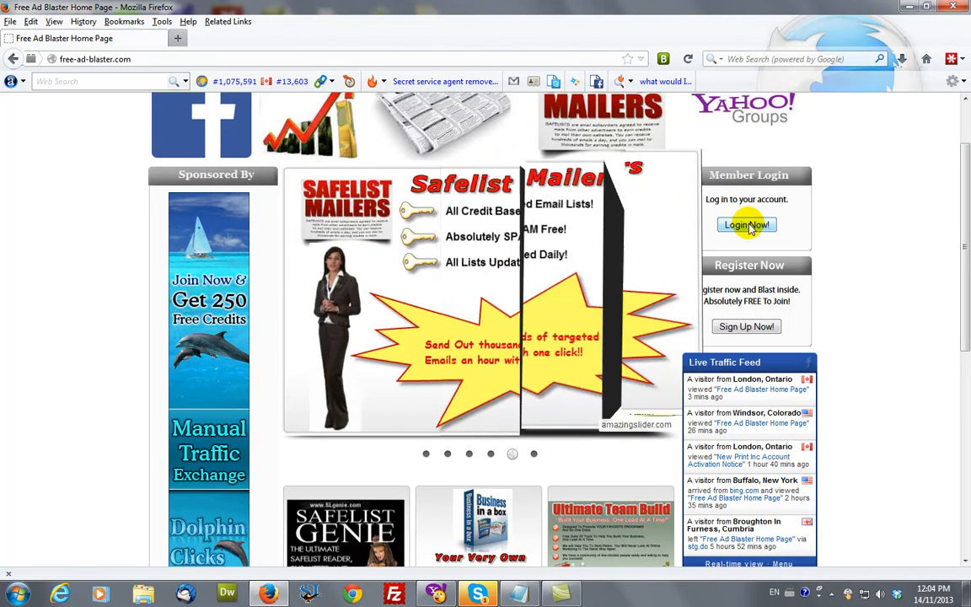
click(746, 224)
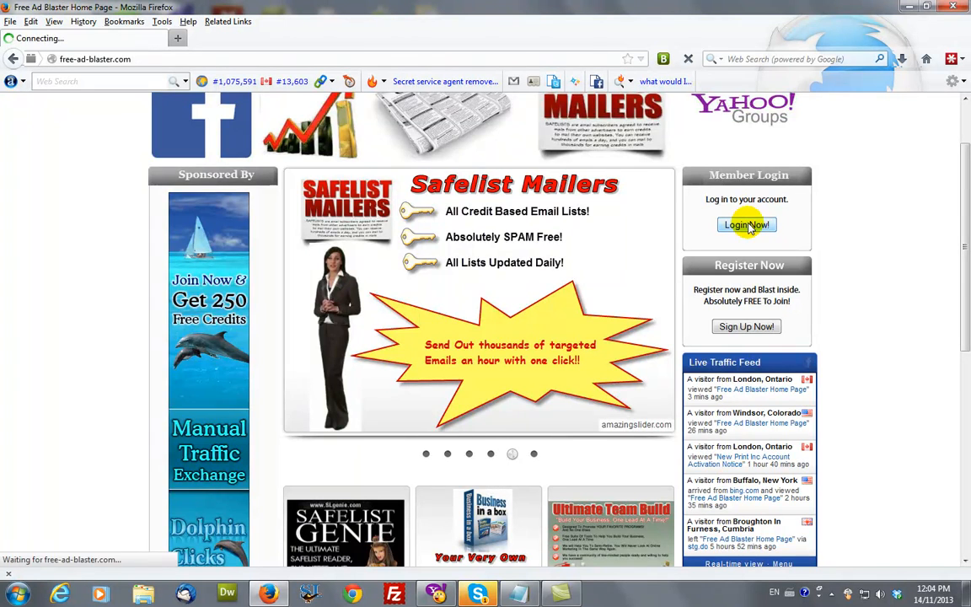
click(746, 224)
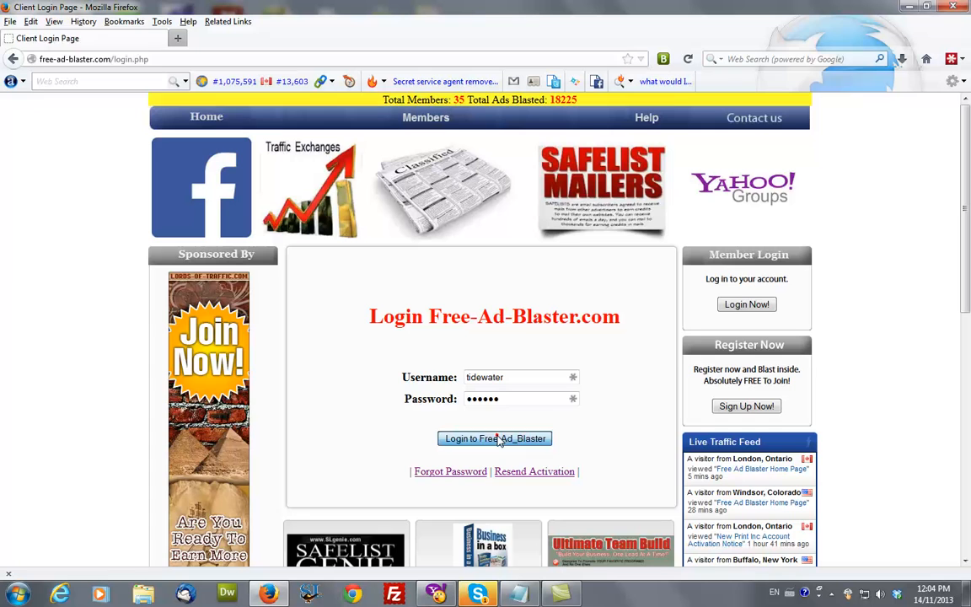
Log in to Free_Ad_Blaster and browse the Member Area's blast database listings
click(493, 438)
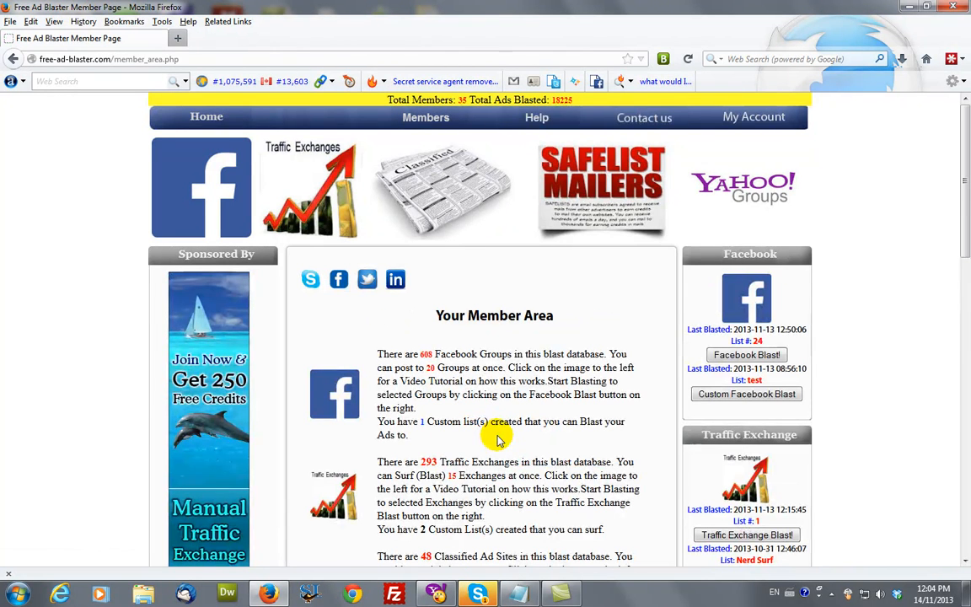
mouse_move(490, 428)
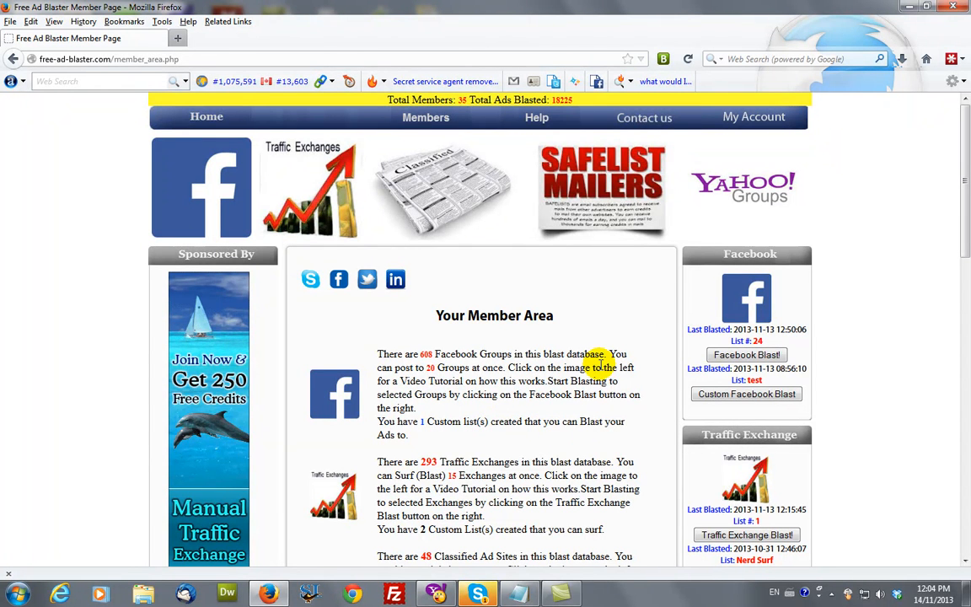
mouse_move(882, 366)
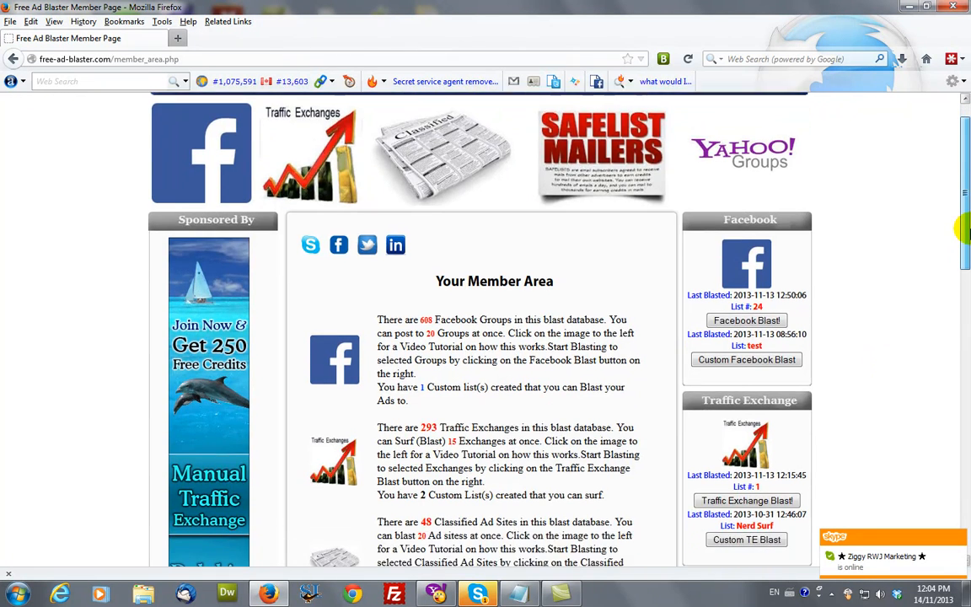
scroll(down, 3)
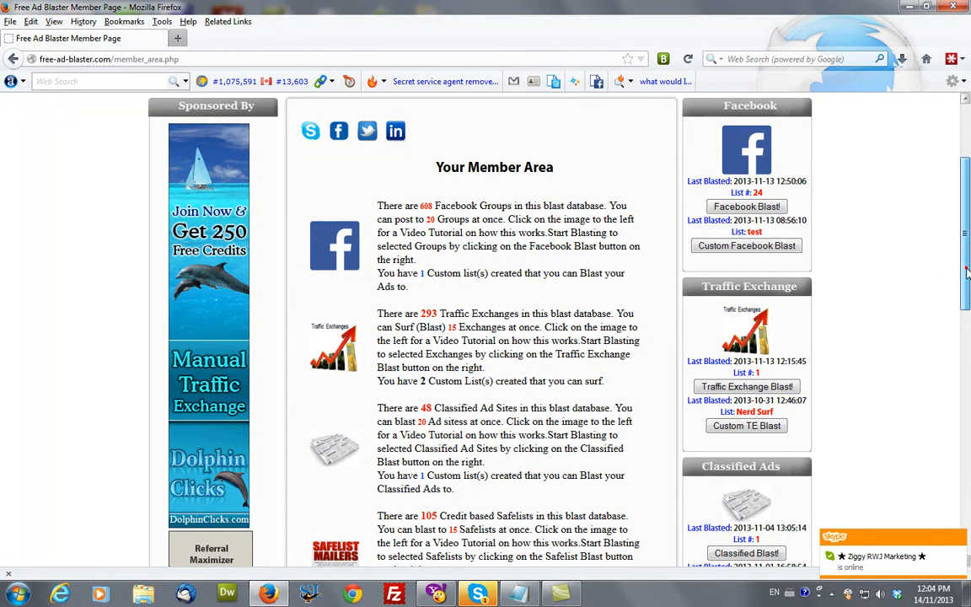
scroll(down, 3)
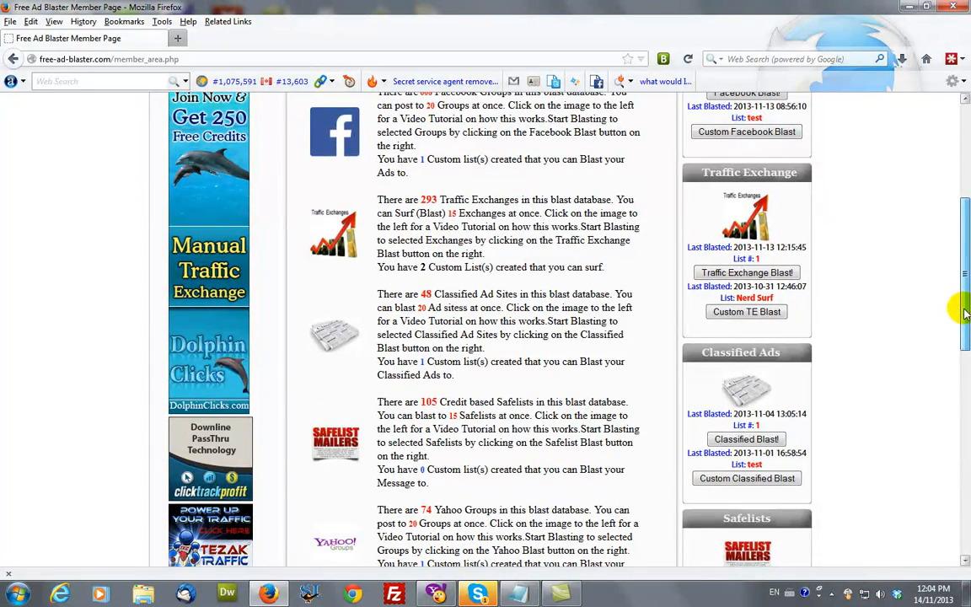
scroll(down, 3)
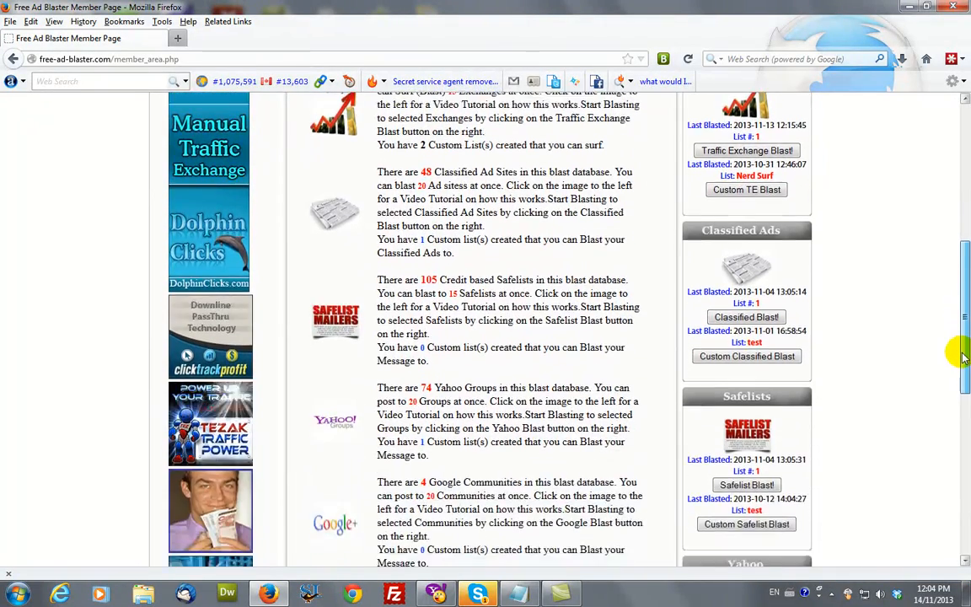
scroll(down, 3)
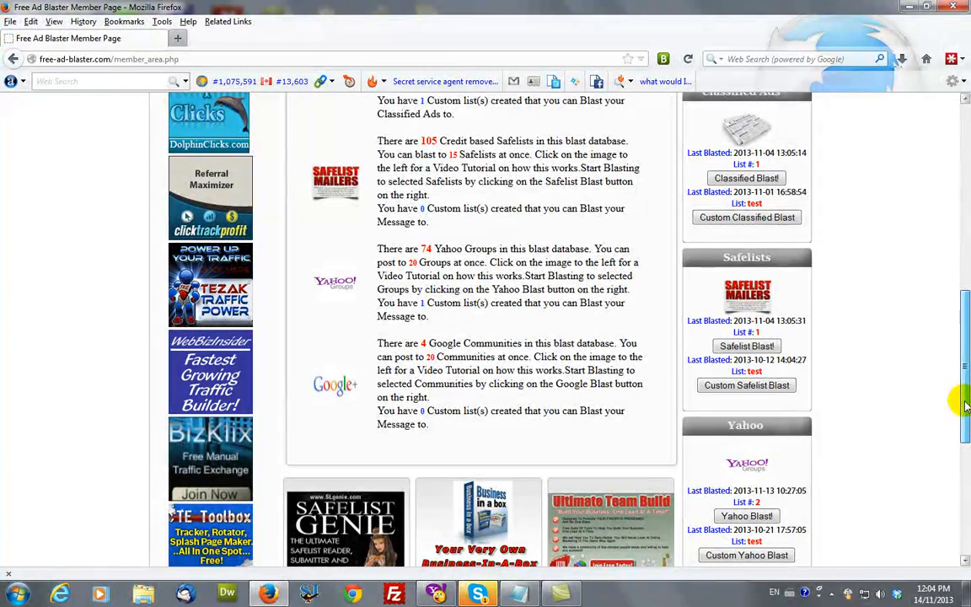
scroll(down, 3)
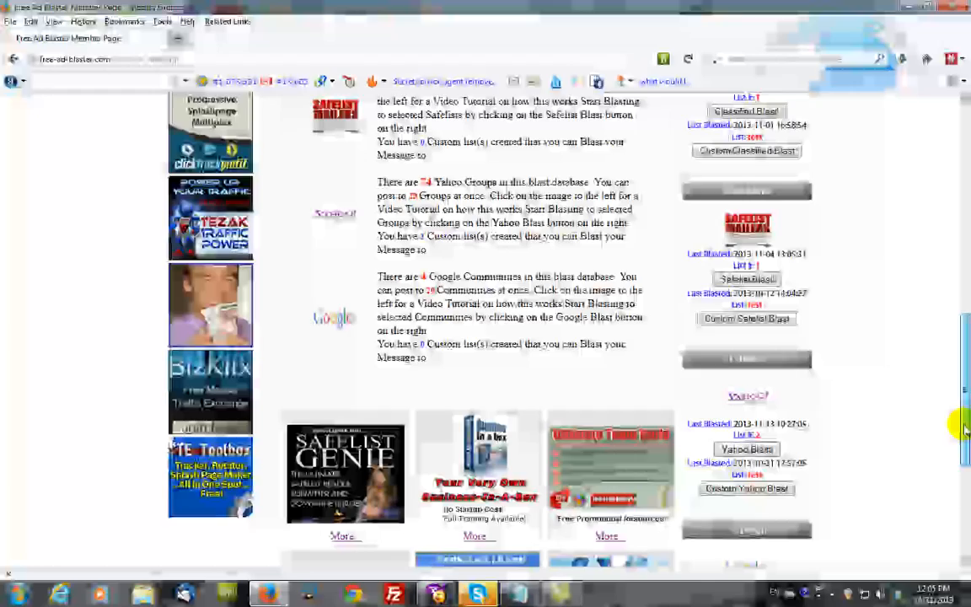
scroll(down, 3)
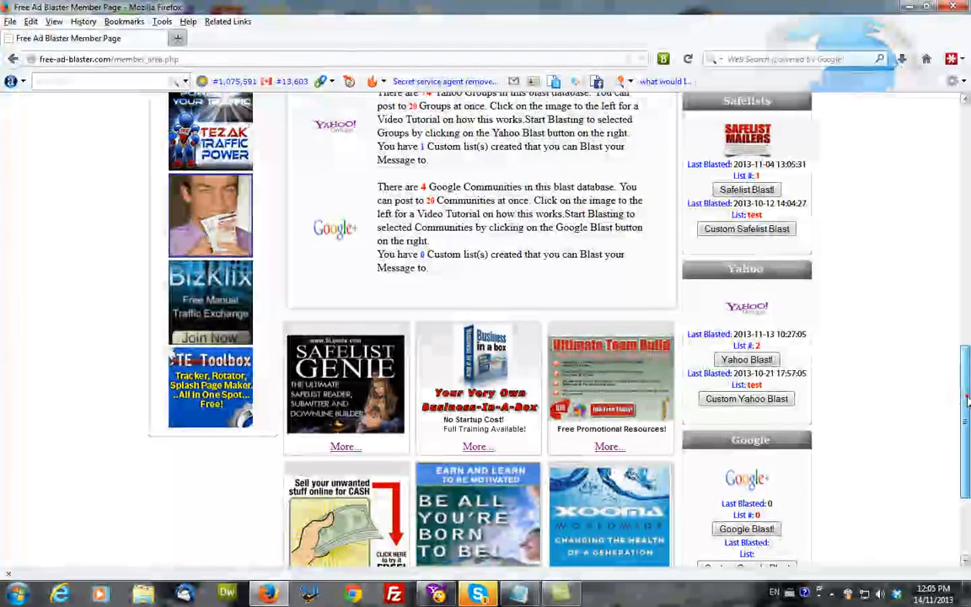
scroll(down, 3)
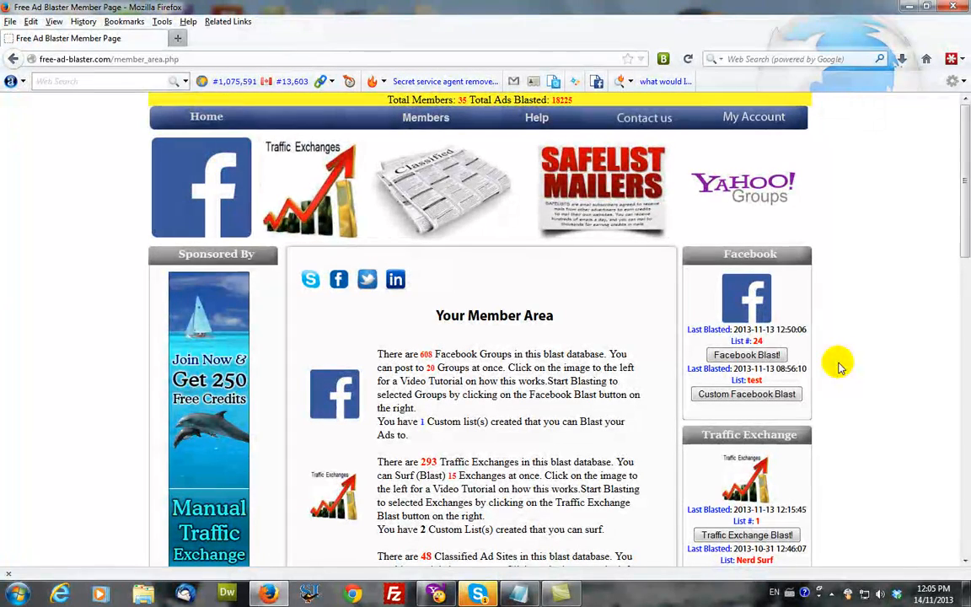
mouse_move(691, 333)
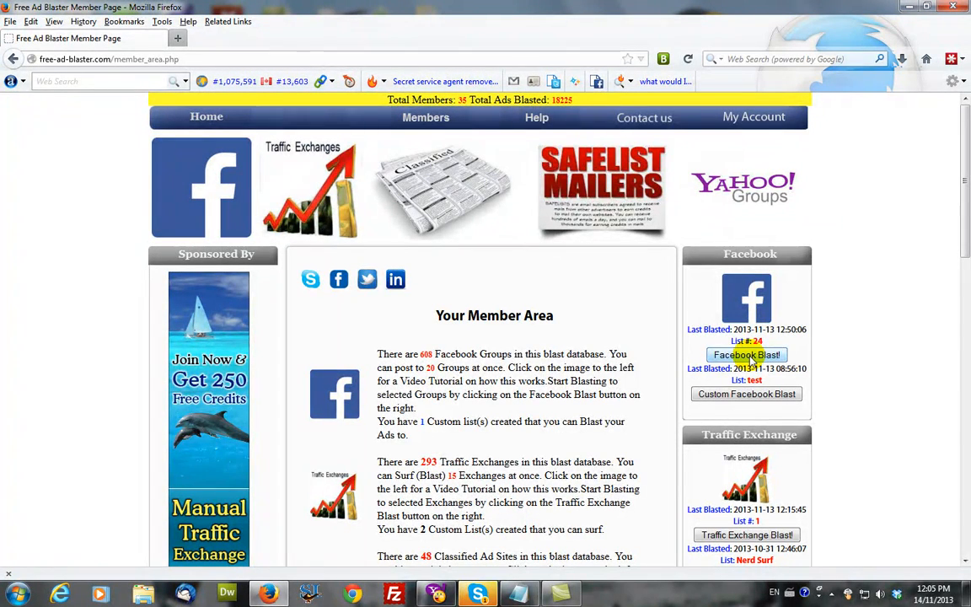
Open Facebook Blast and scroll through the 32 group lists toward List# 25
click(746, 354)
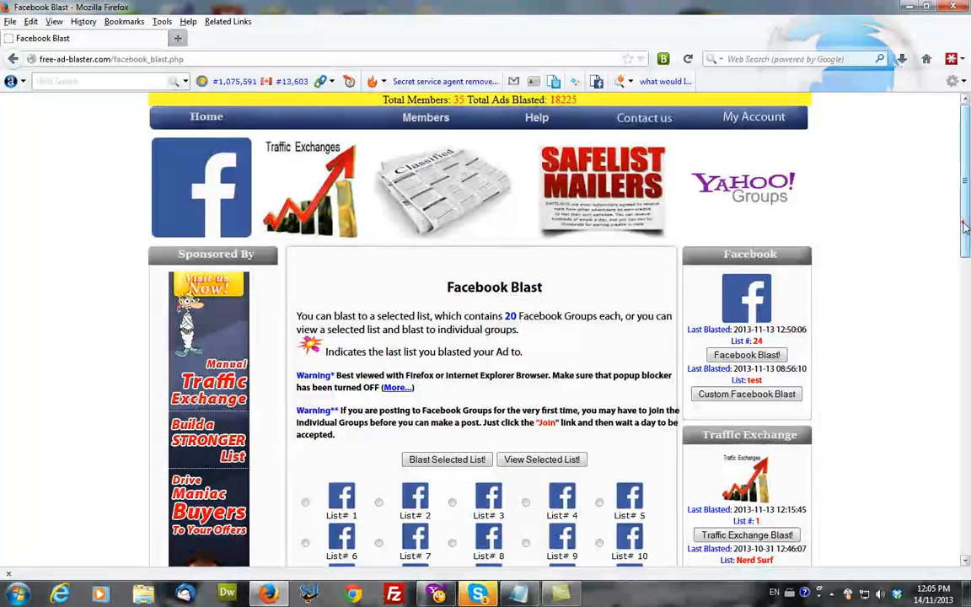
scroll(down, 3)
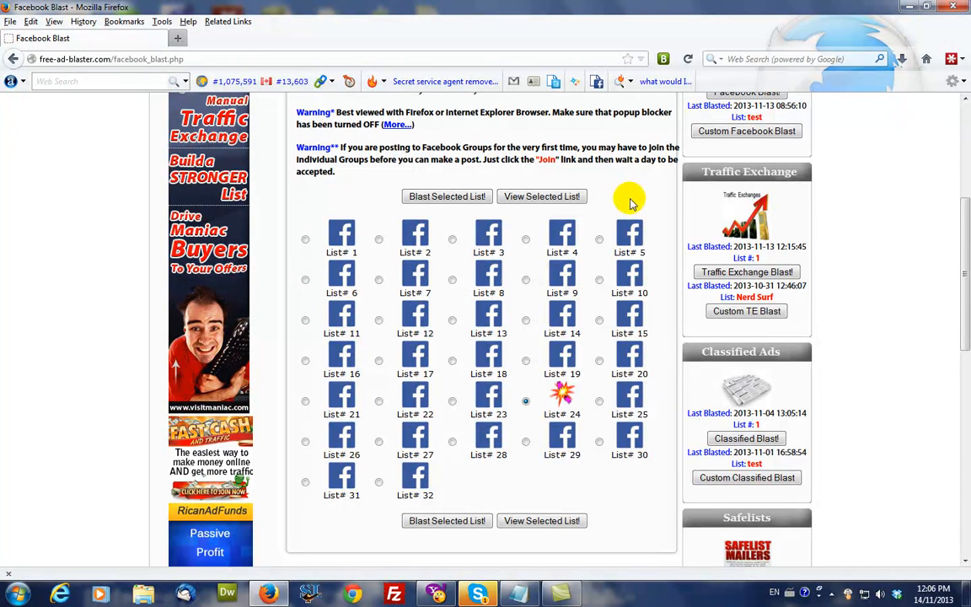
mouse_move(447, 234)
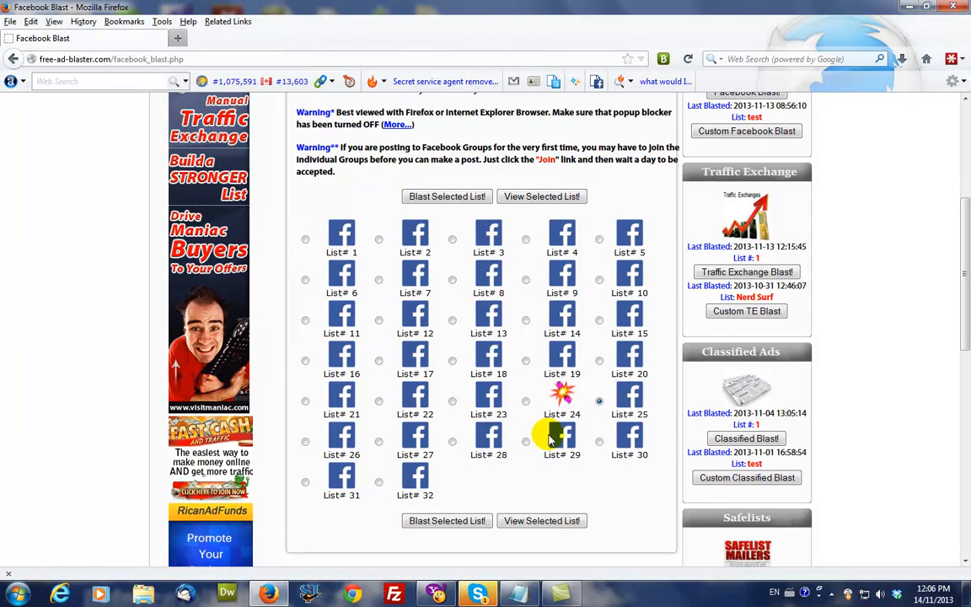
mouse_move(617, 397)
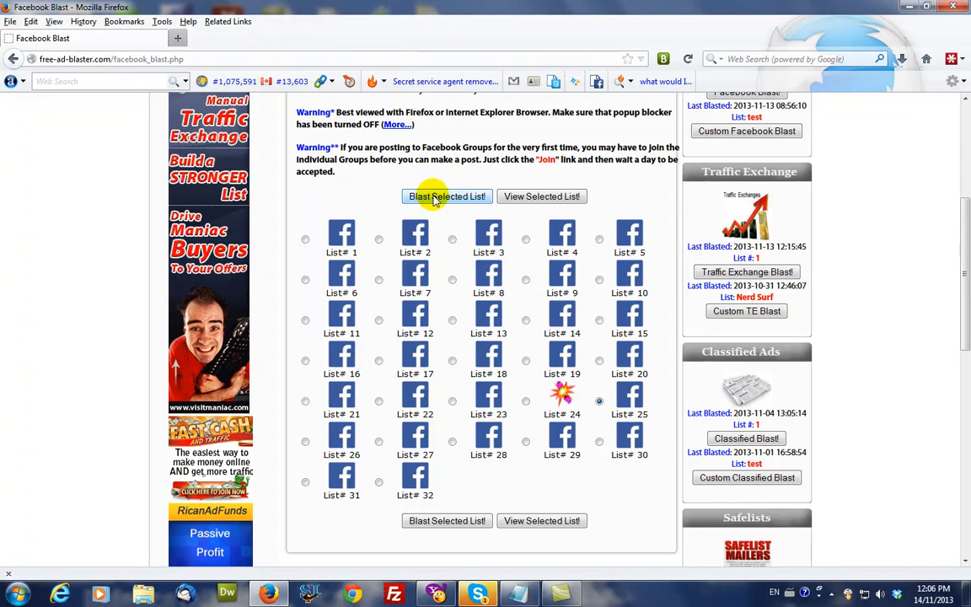
Blast List# 25, review its 20 Facebook groups, and start posting the ad
click(447, 197)
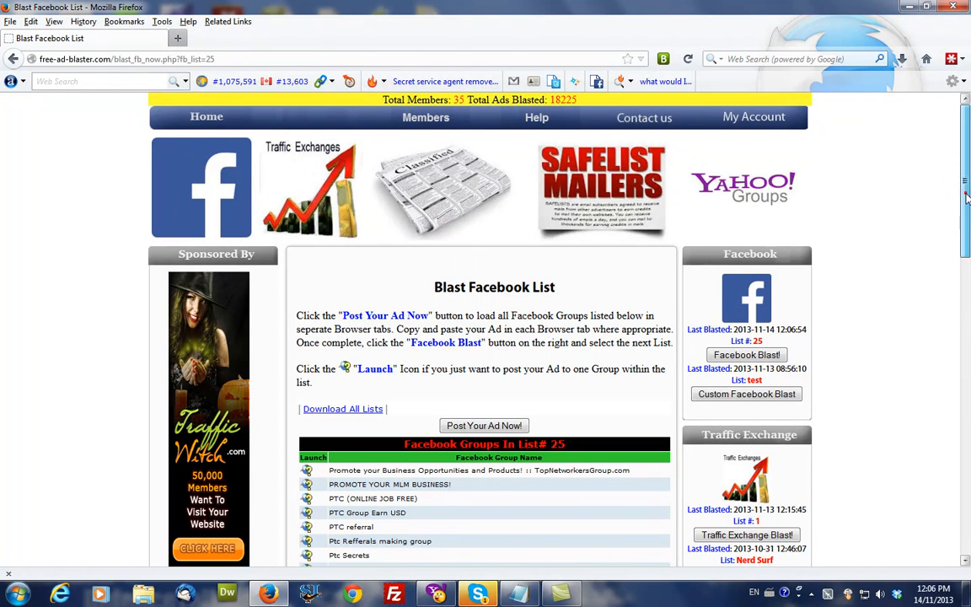
scroll(down, 3)
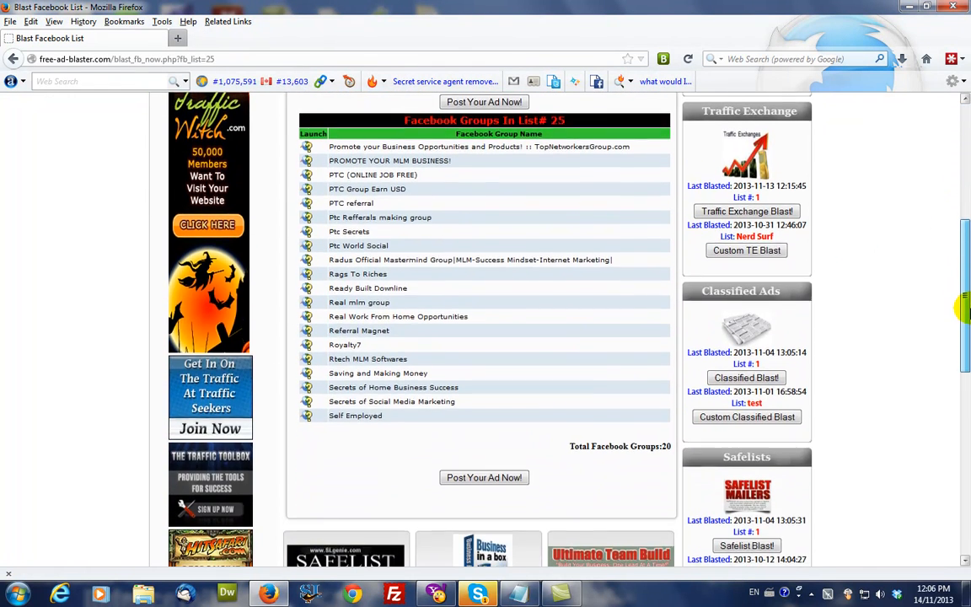
scroll(down, 3)
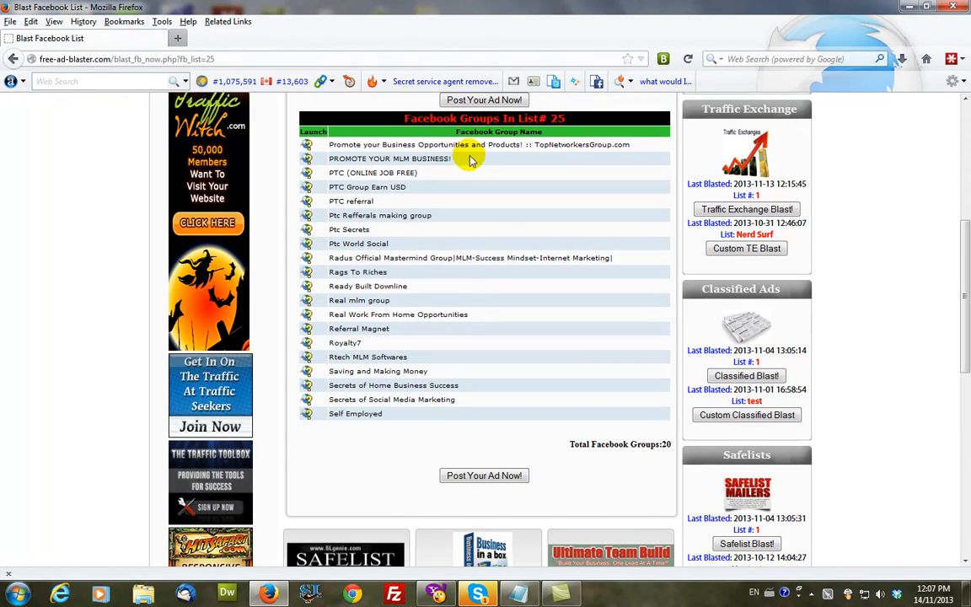
mouse_move(569, 360)
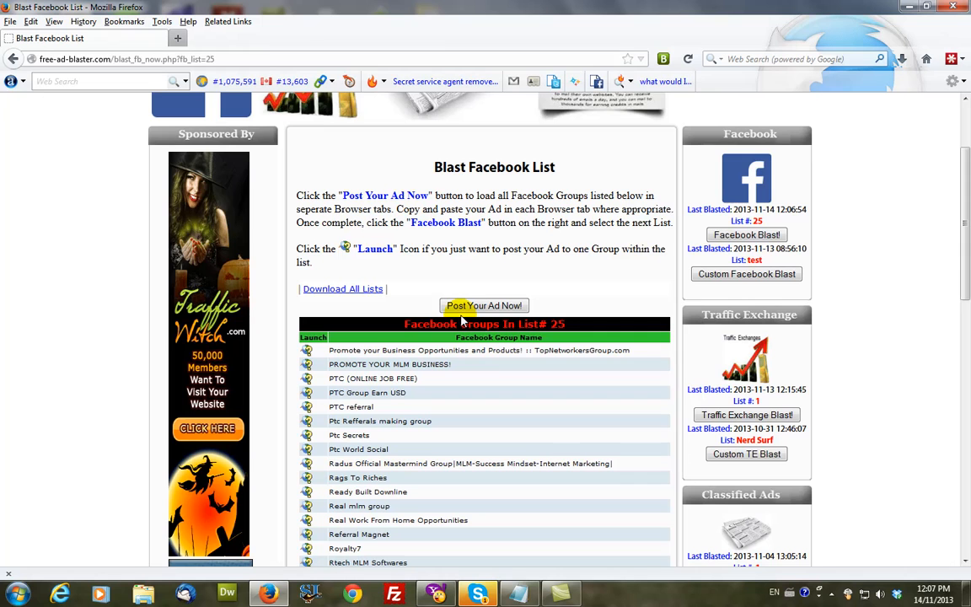
click(484, 305)
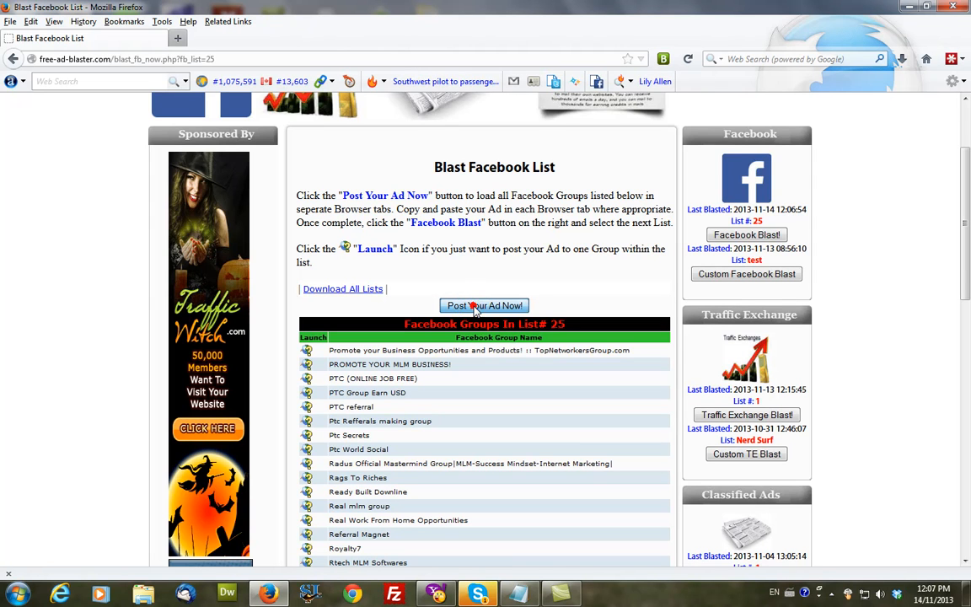
Open the List 25 groups in separate tabs and log in to Facebook
click(485, 305)
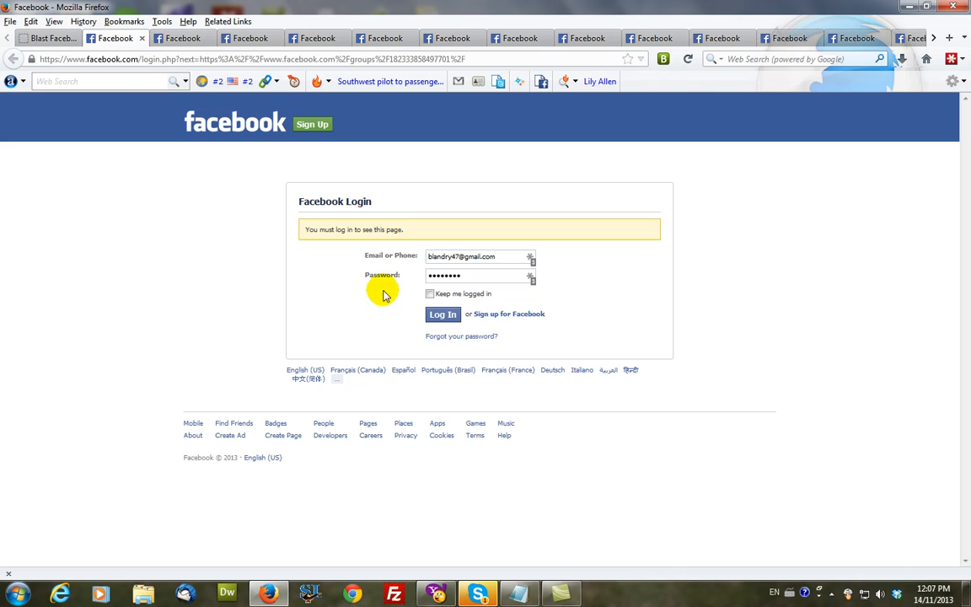
click(442, 314)
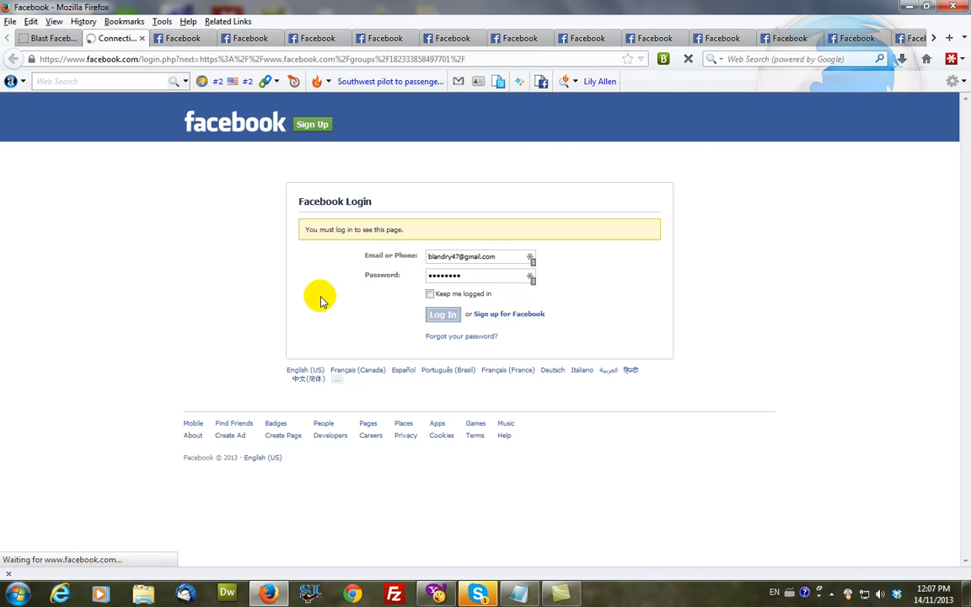
click(443, 314)
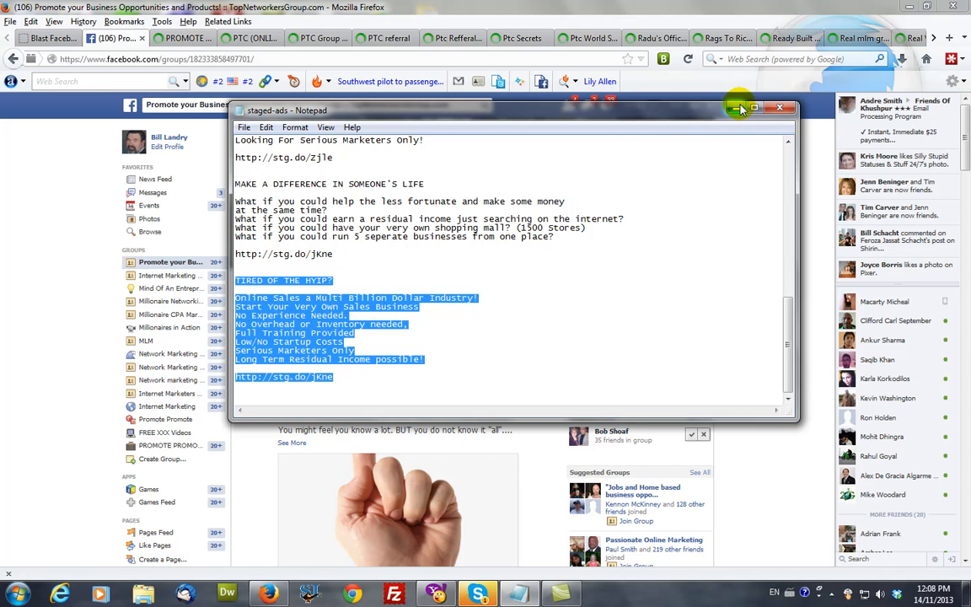
Minimize Notepad and bring up the paste menu in TopNetworkersGroup.com's post box
click(778, 108)
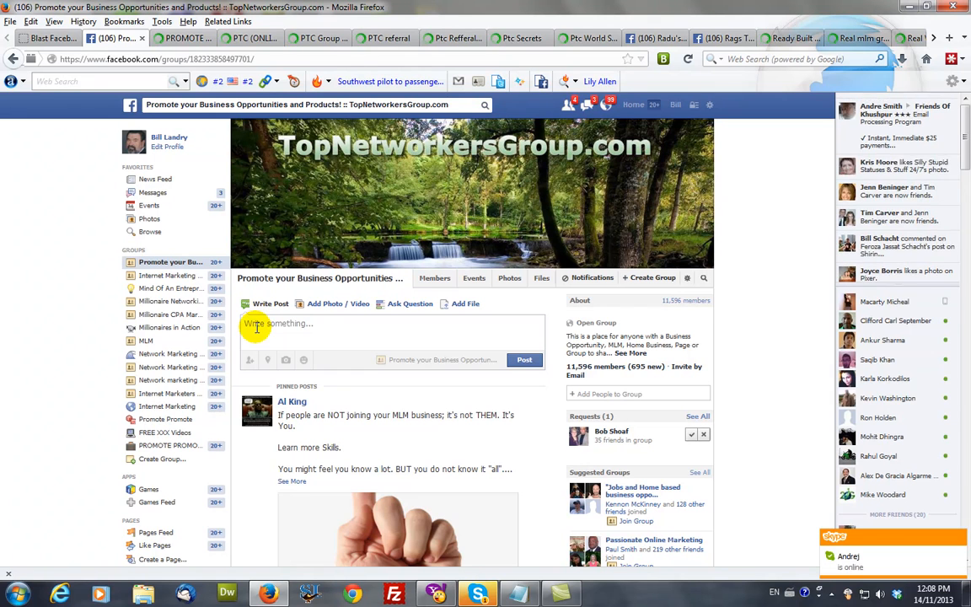
right_click(278, 323)
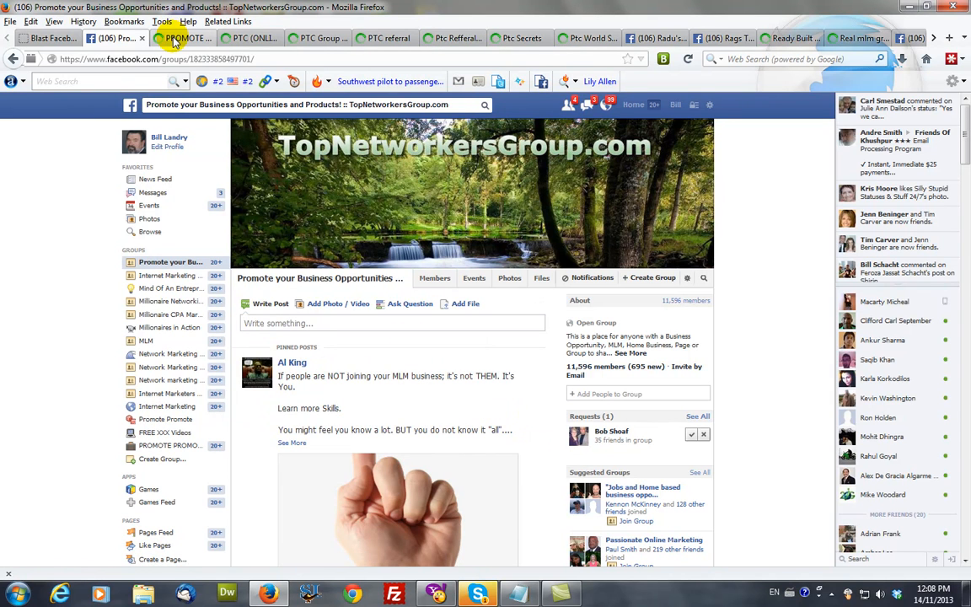
Paste and post the ad in PROMOTE YOUR MLM BUSINESS! and PTC (ONLINE JOB FREE)
click(184, 38)
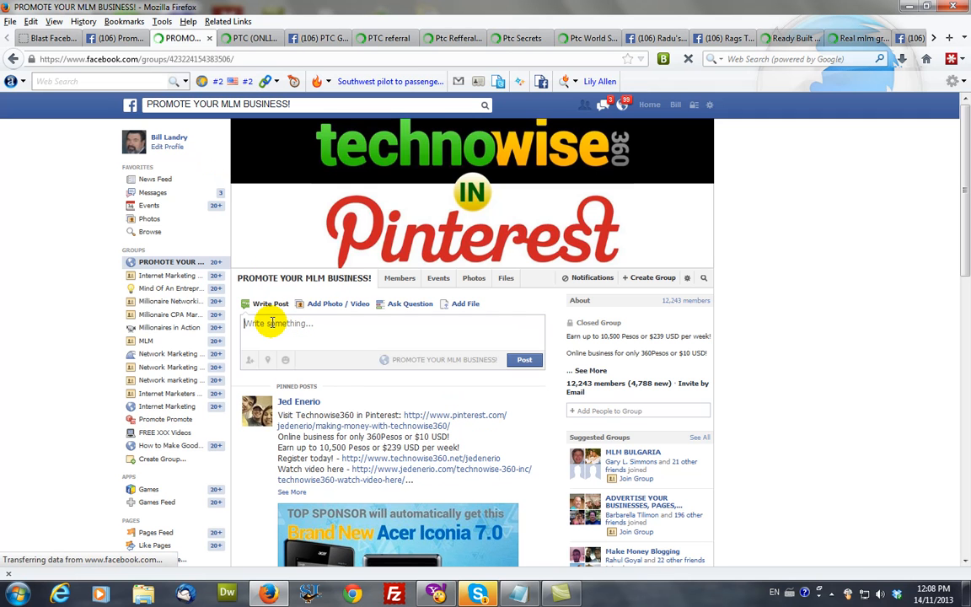
right_click(273, 322)
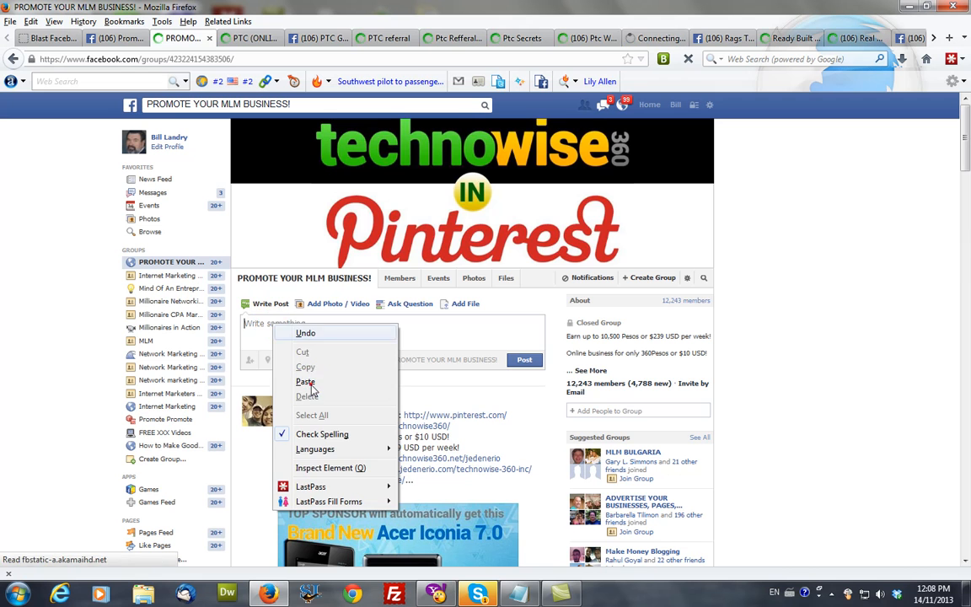
click(306, 382)
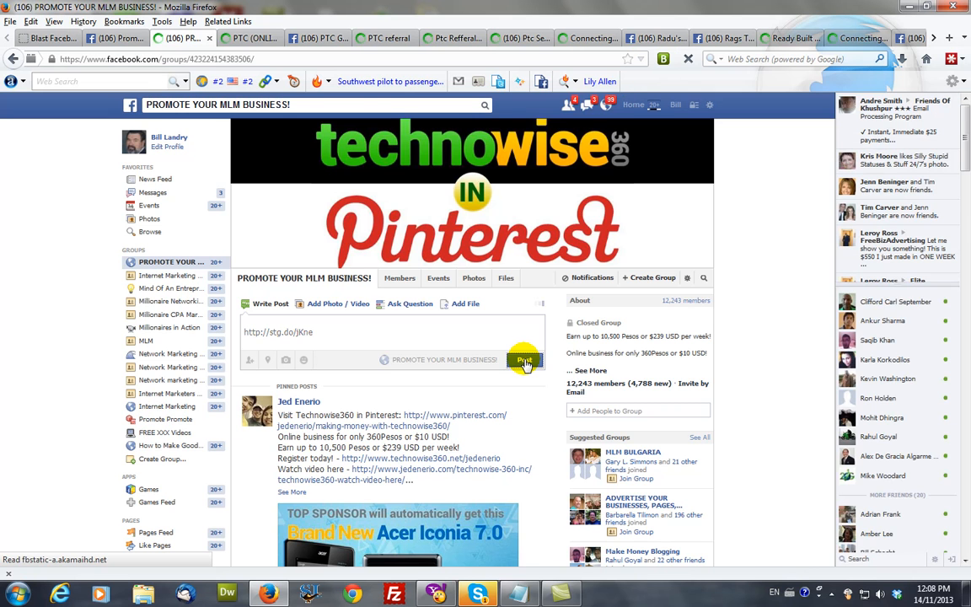
mouse_move(289, 192)
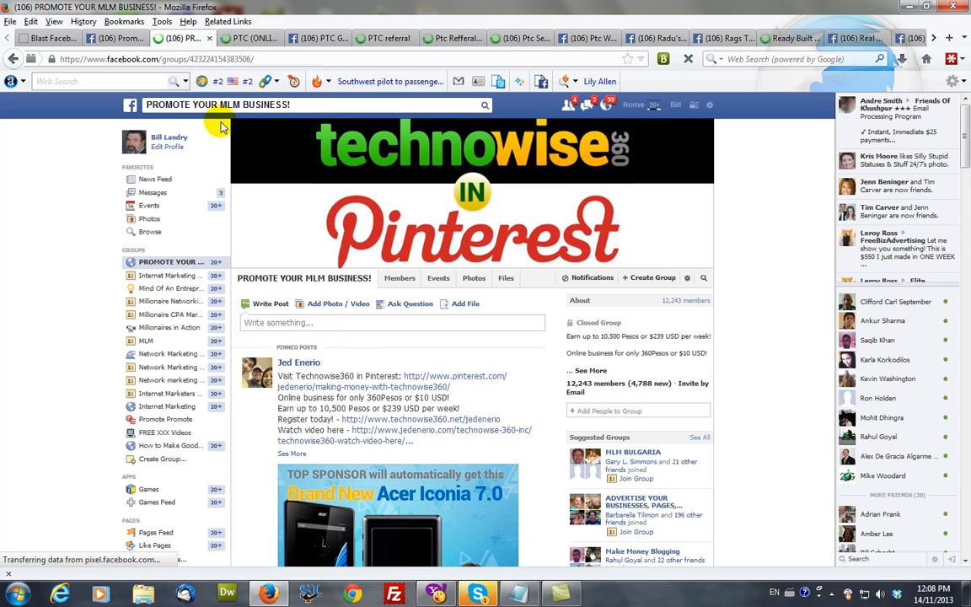
click(247, 38)
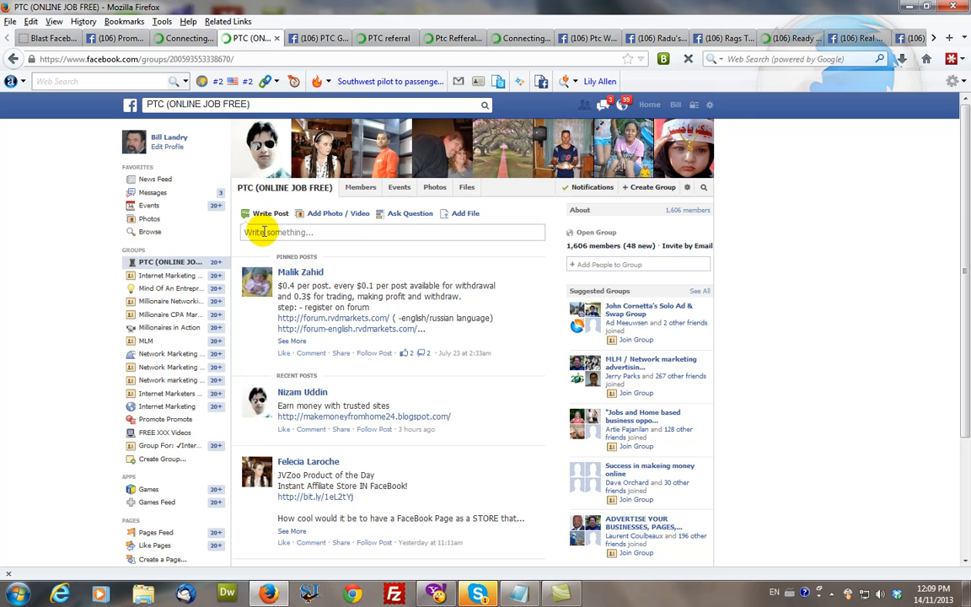
right_click(263, 232)
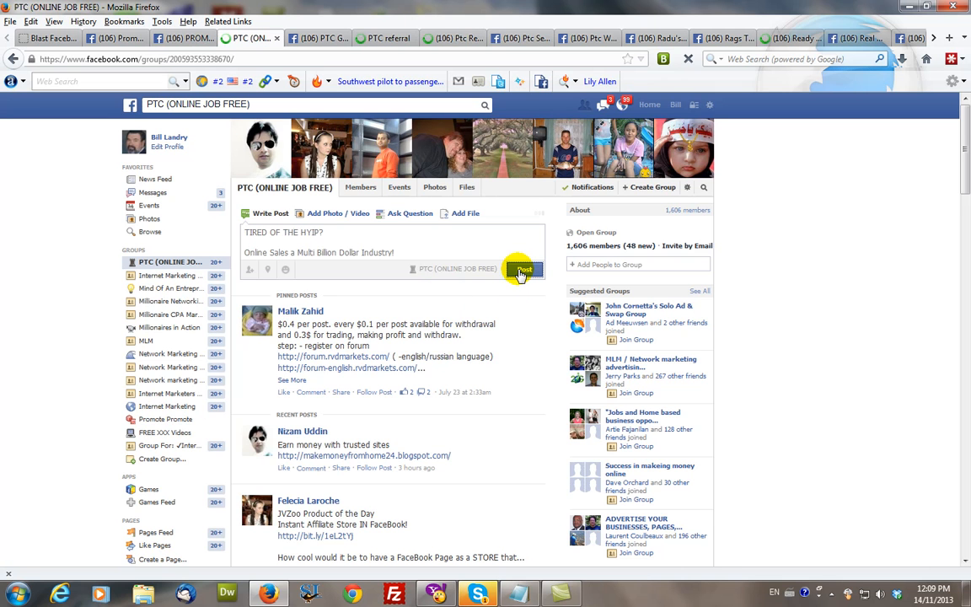
click(524, 269)
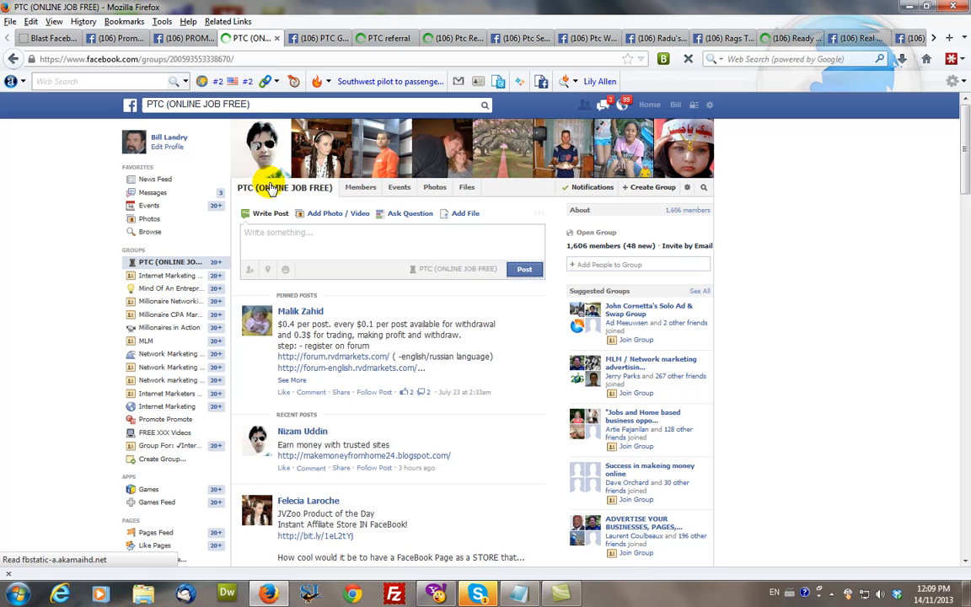
mouse_move(251, 244)
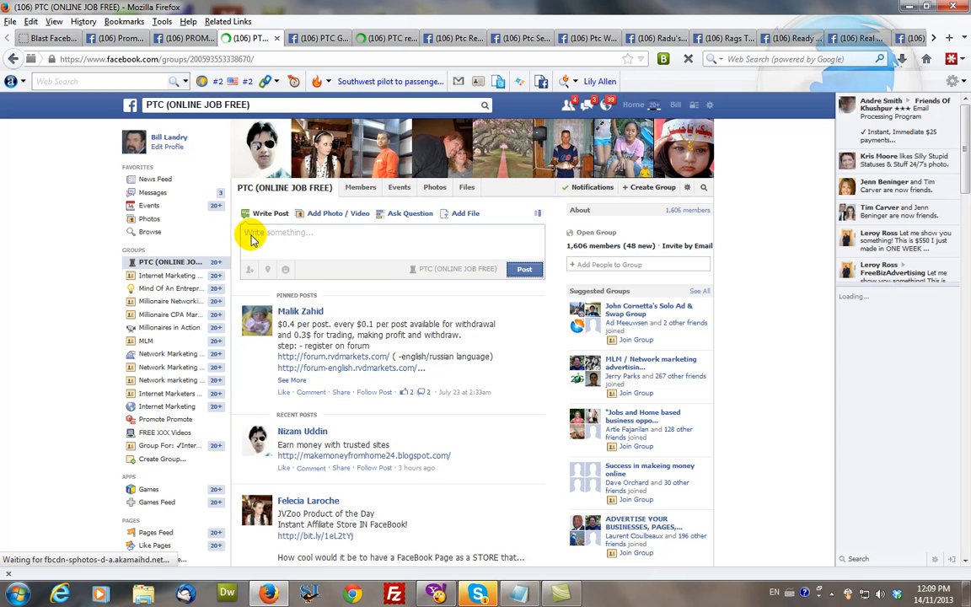
right_click(252, 232)
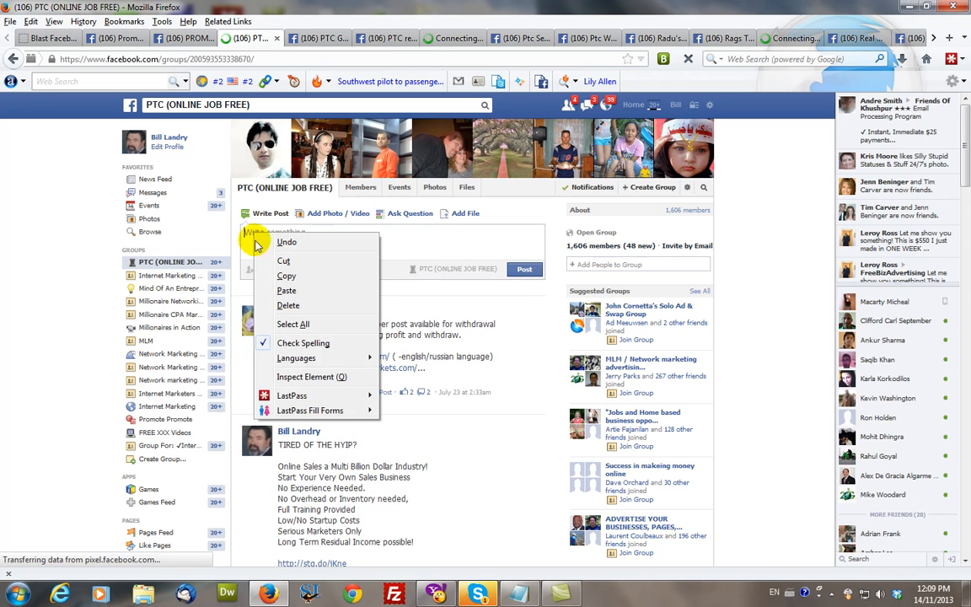
mouse_move(298, 56)
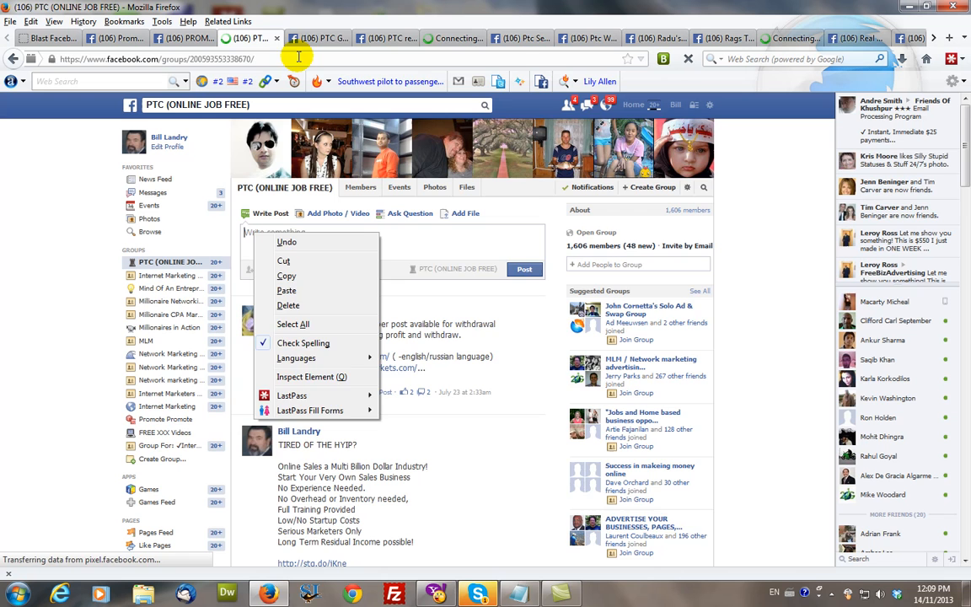
Paste and post the ad in PTC Group Earn USD and Ptc Refferals making group
click(299, 38)
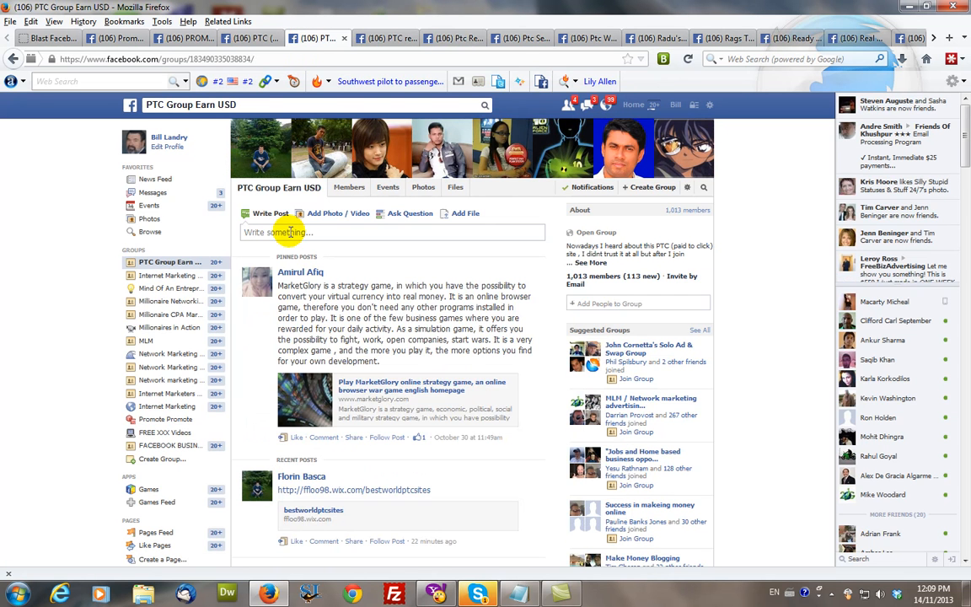
right_click(287, 232)
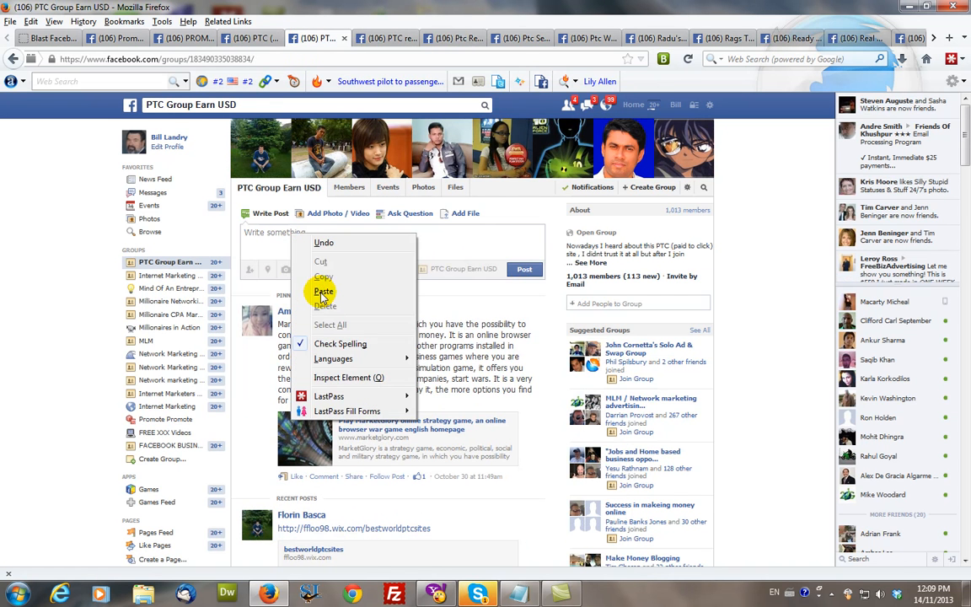
click(323, 291)
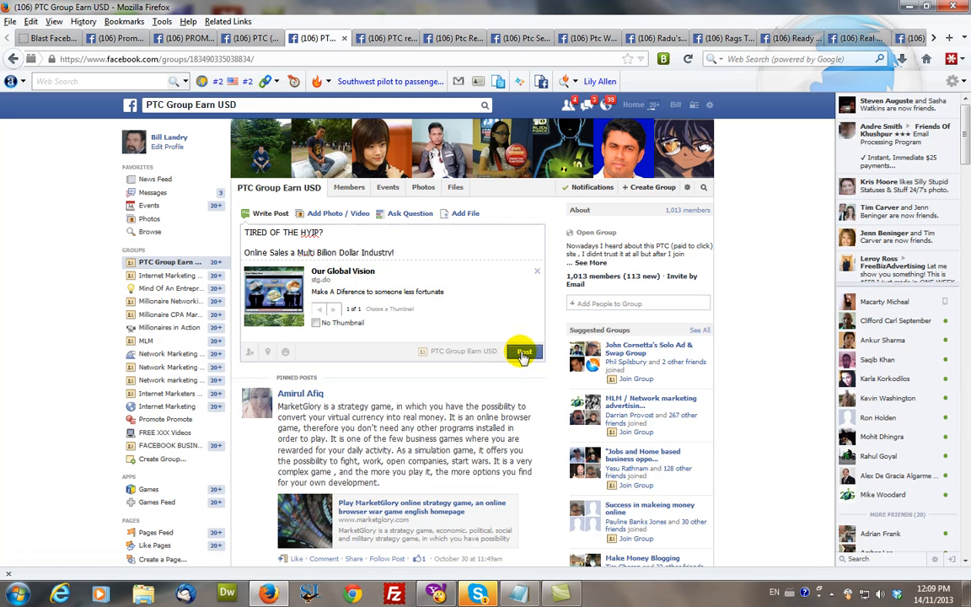
click(524, 352)
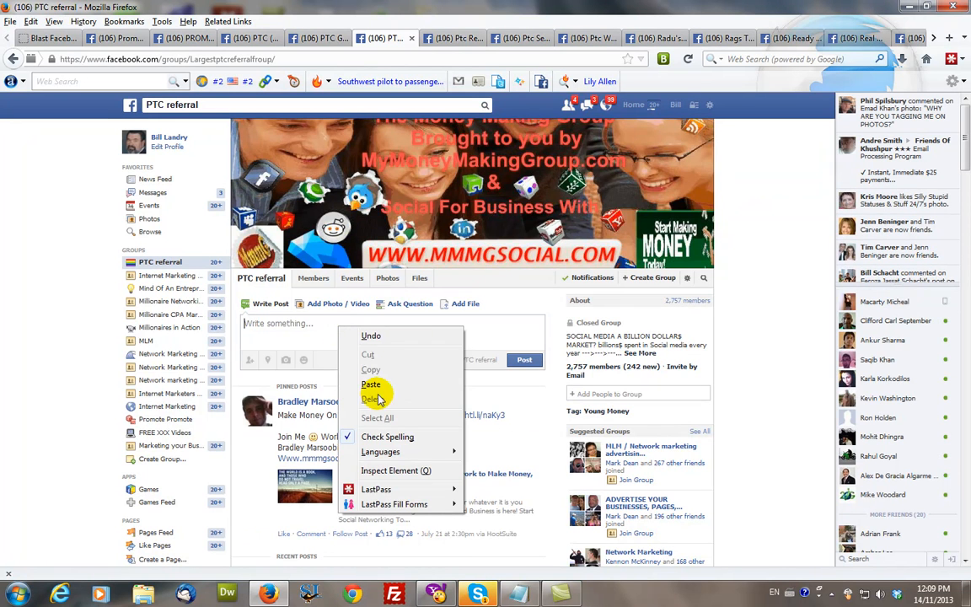
click(370, 384)
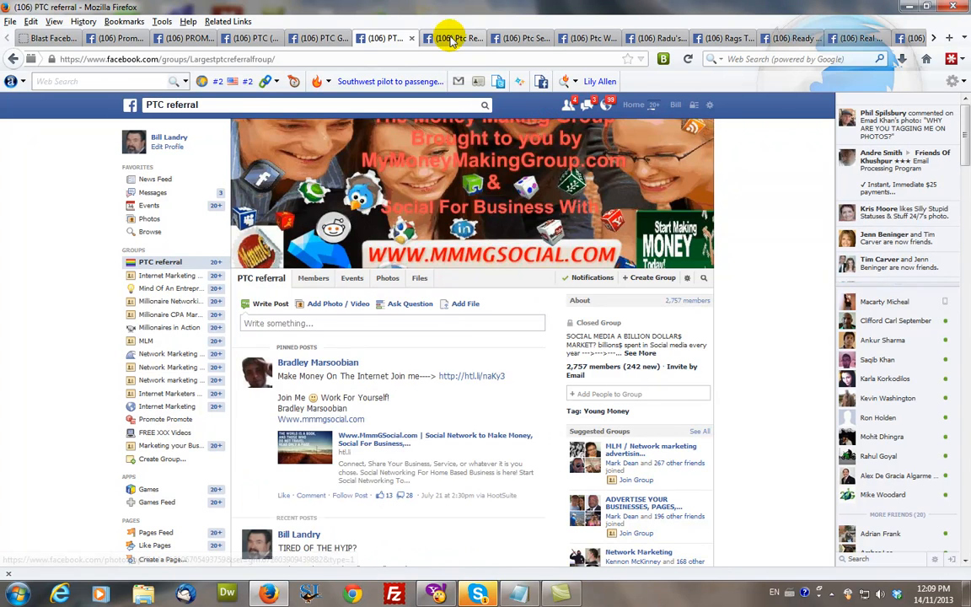
click(455, 38)
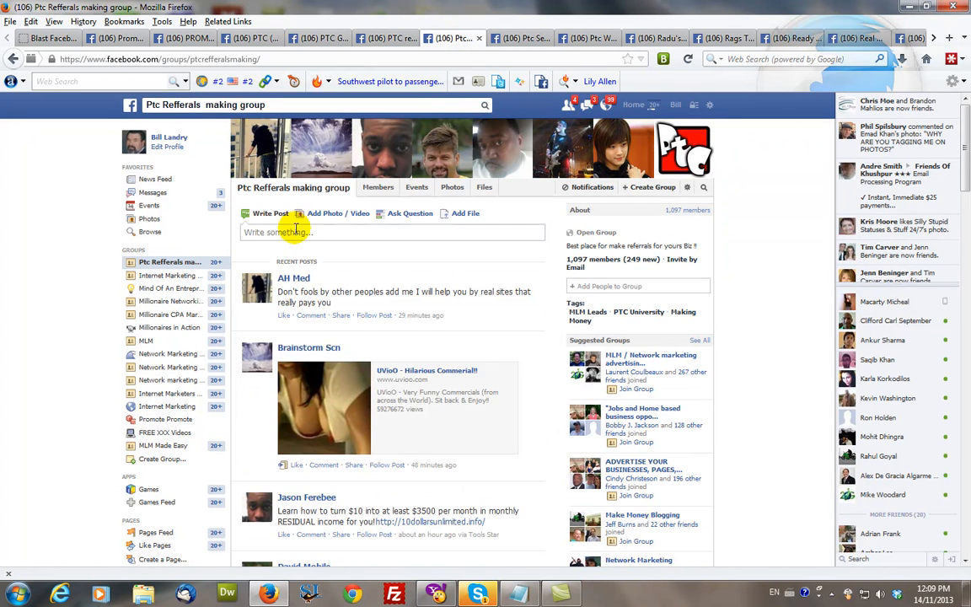
right_click(295, 232)
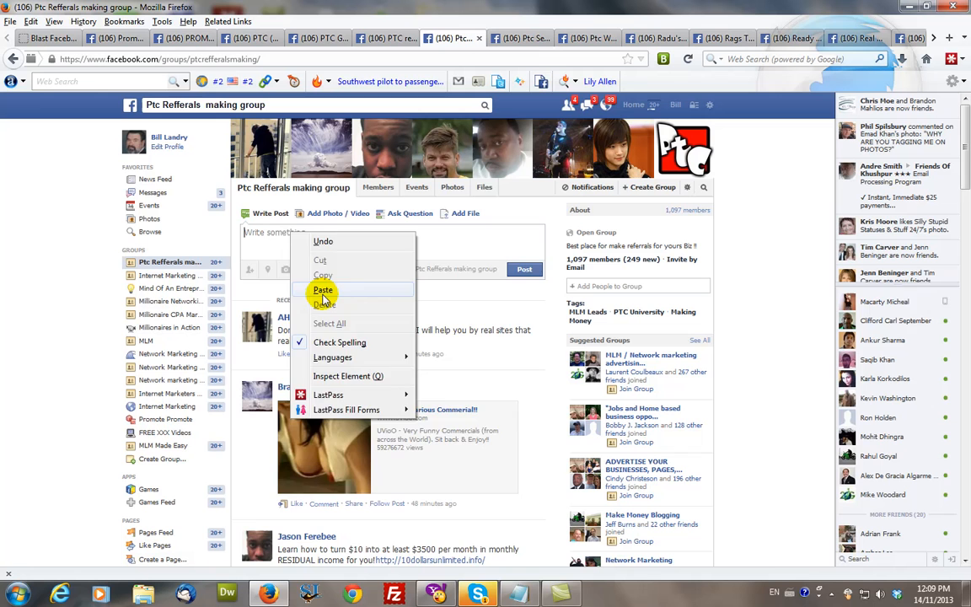
click(323, 290)
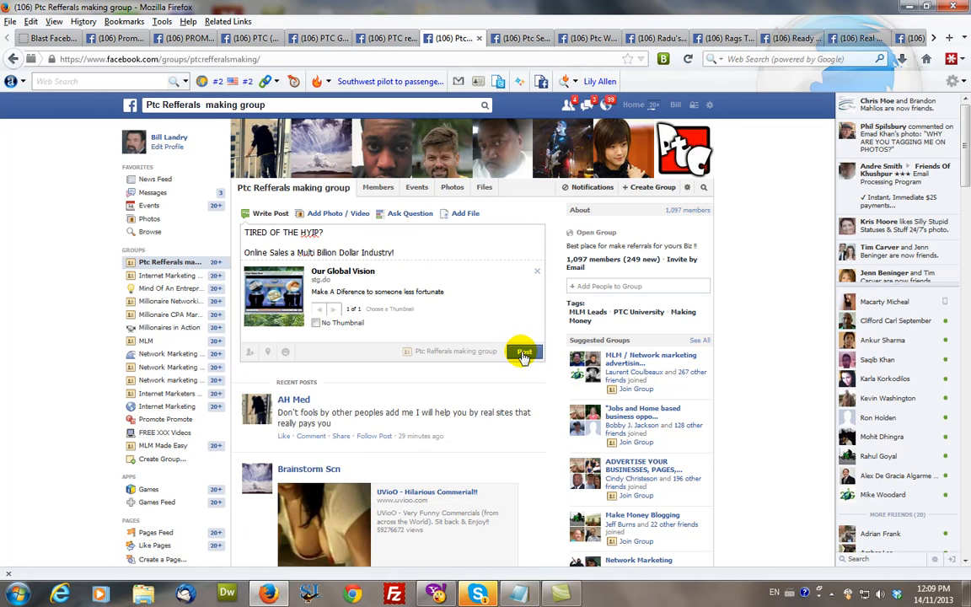
click(524, 351)
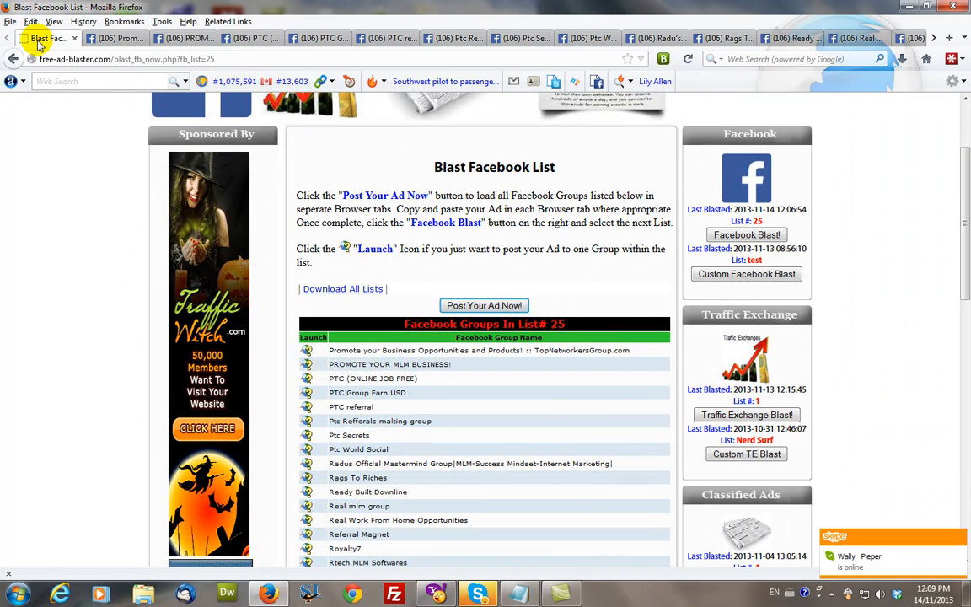
Close every Facebook group tab except the Blast Facebook List page
right_click(46, 38)
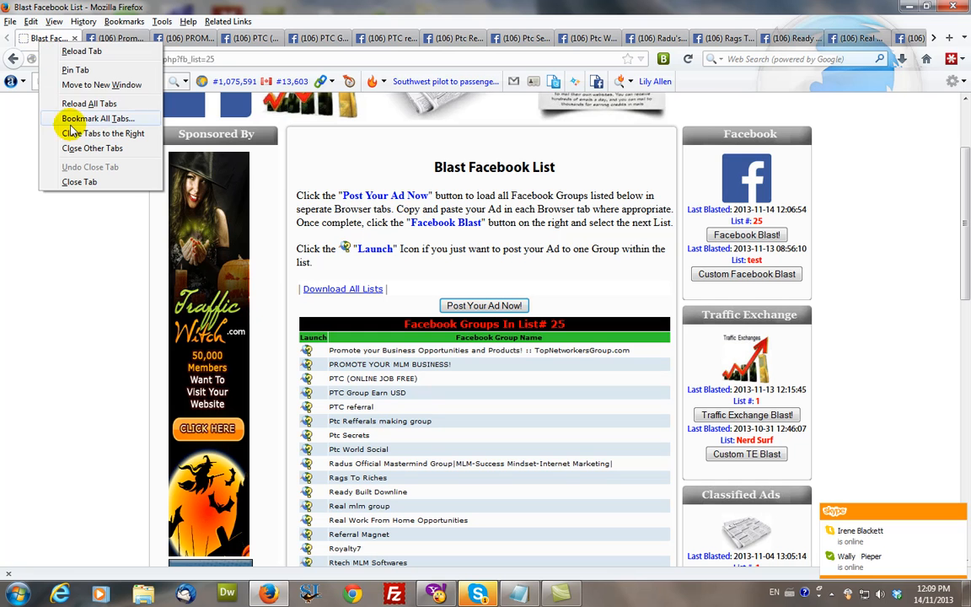
click(92, 148)
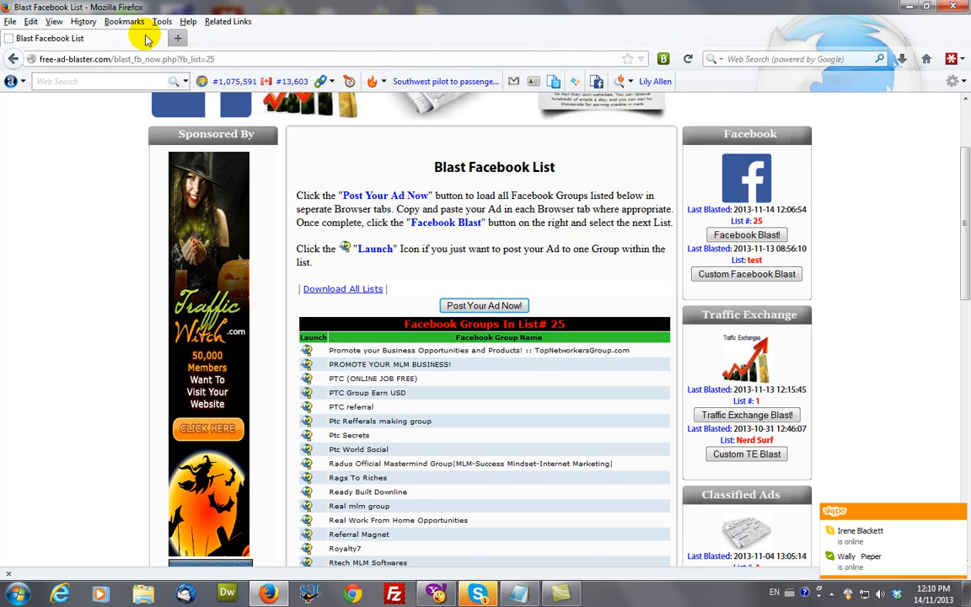
mouse_move(406, 53)
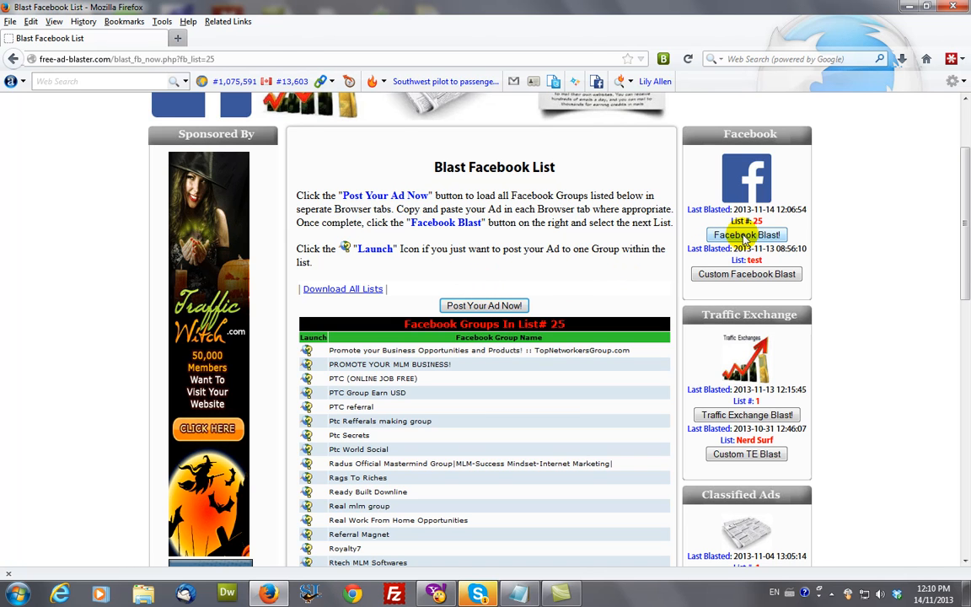
Select and blast List# 26, opening all its Facebook groups in tabs
click(746, 234)
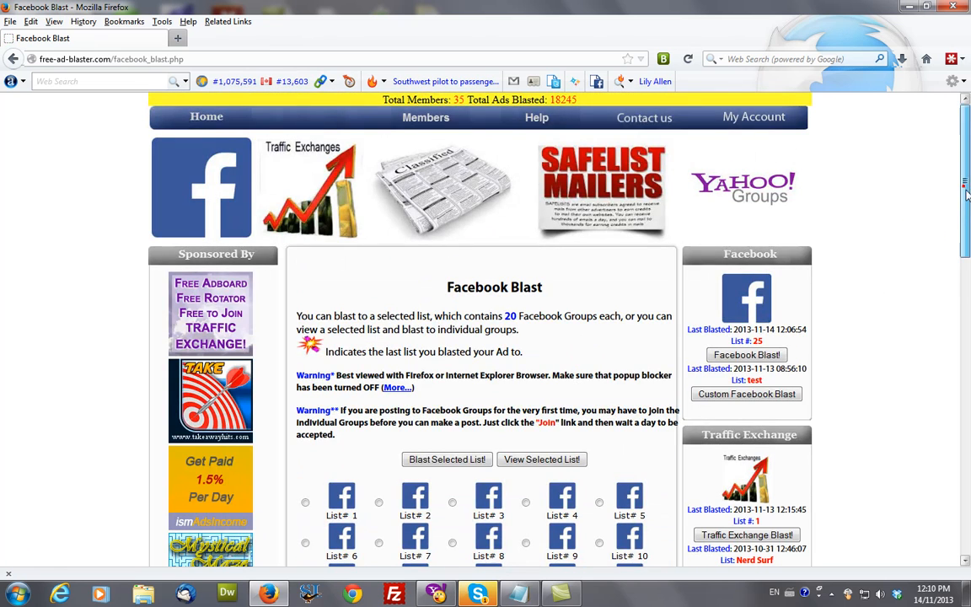
scroll(down, 3)
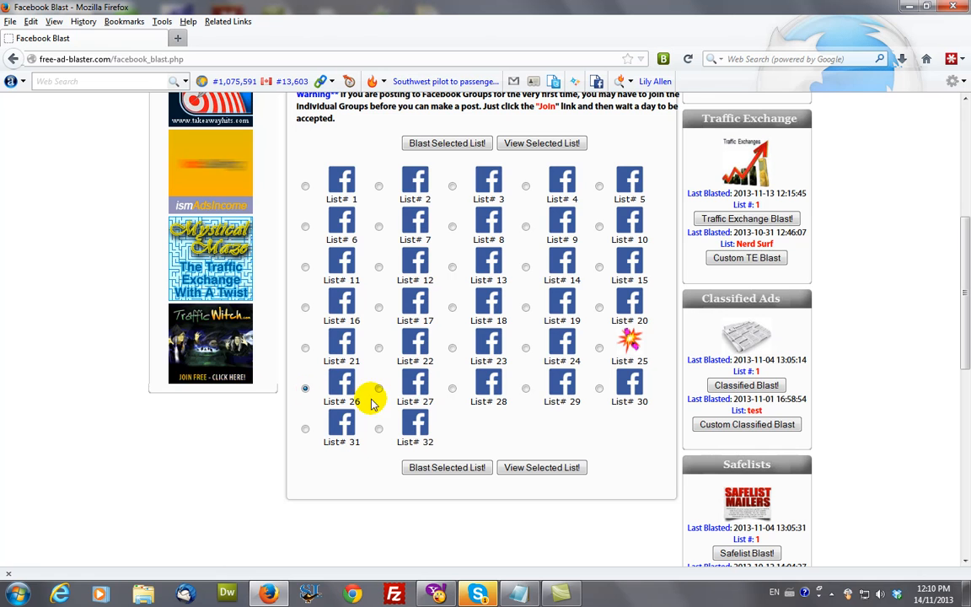
click(446, 143)
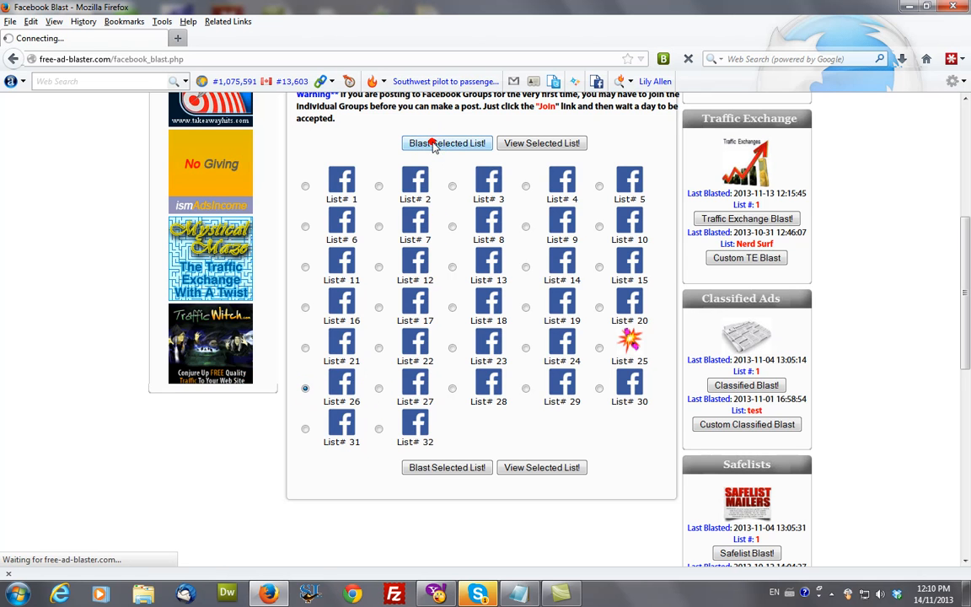
click(446, 143)
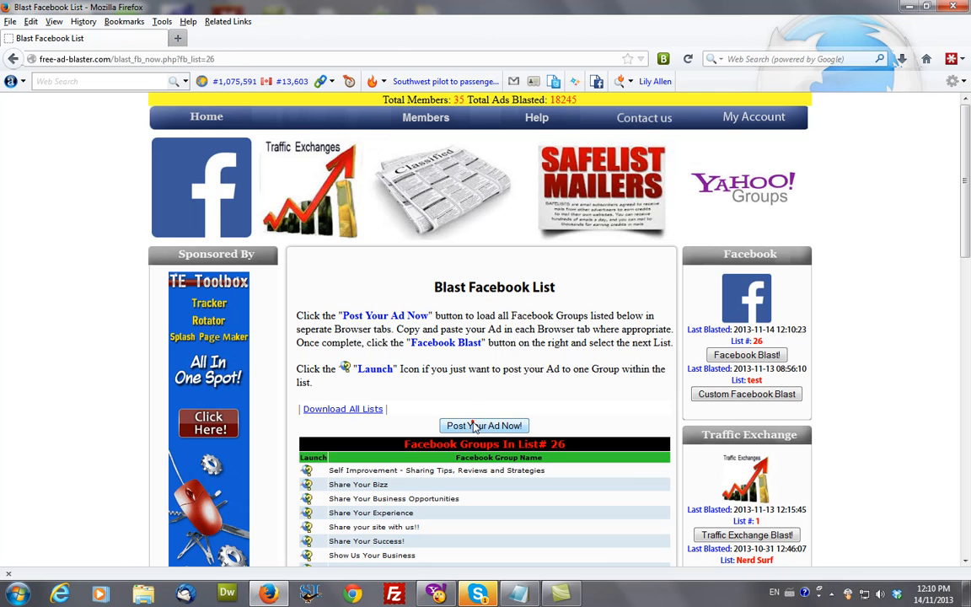
click(484, 425)
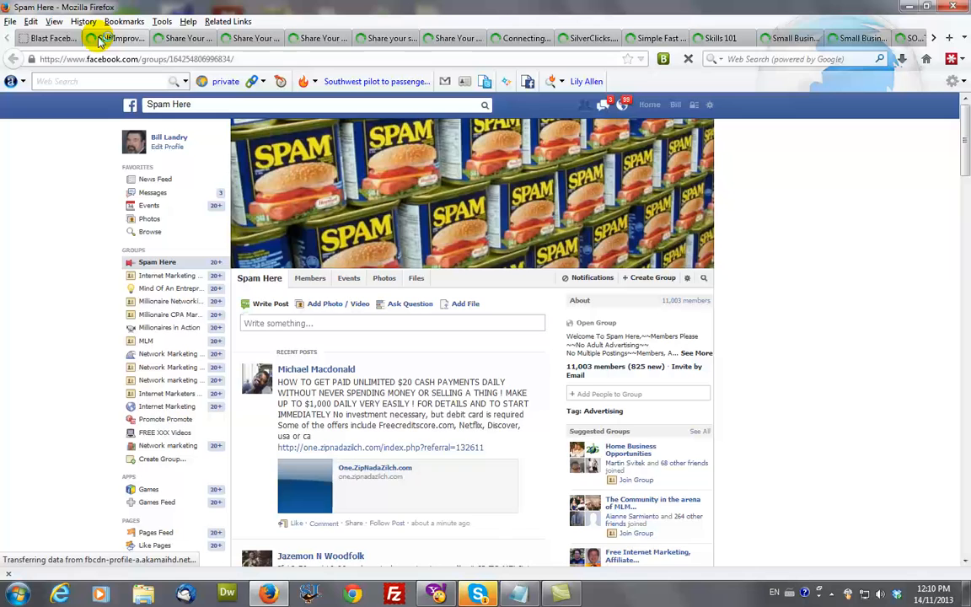
click(118, 38)
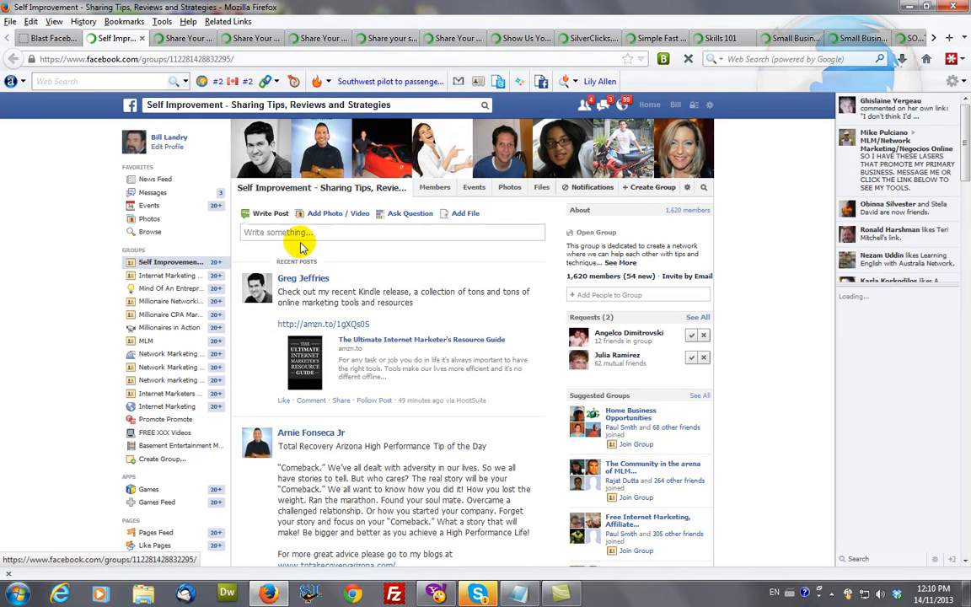
click(304, 232)
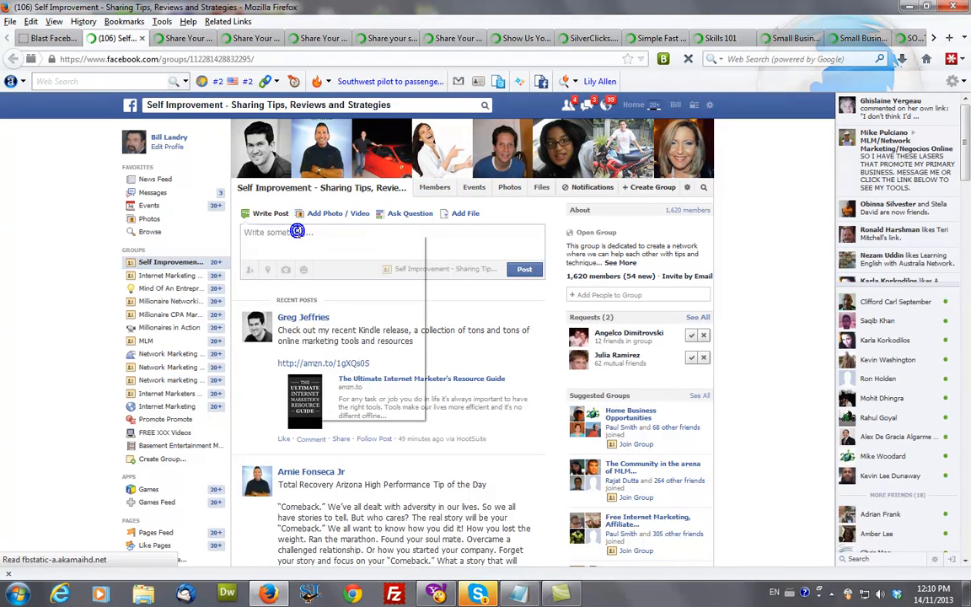
text(http://stg.do/jKne)
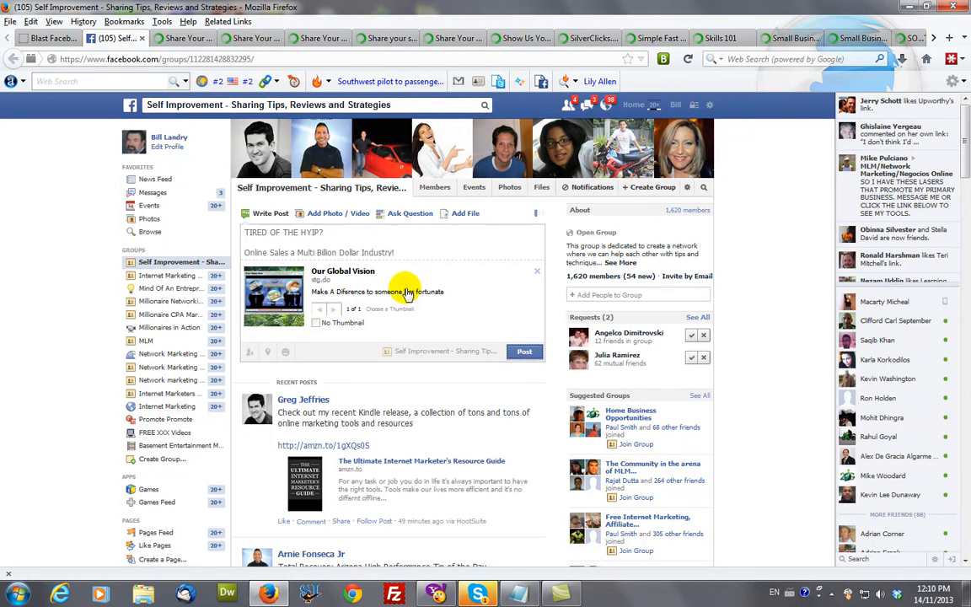
click(524, 351)
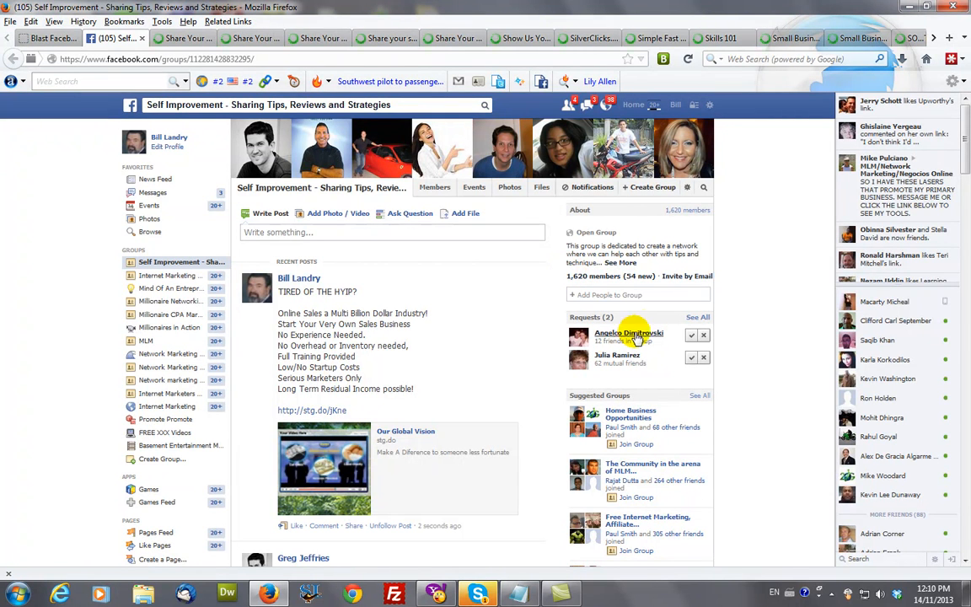
mouse_move(666, 353)
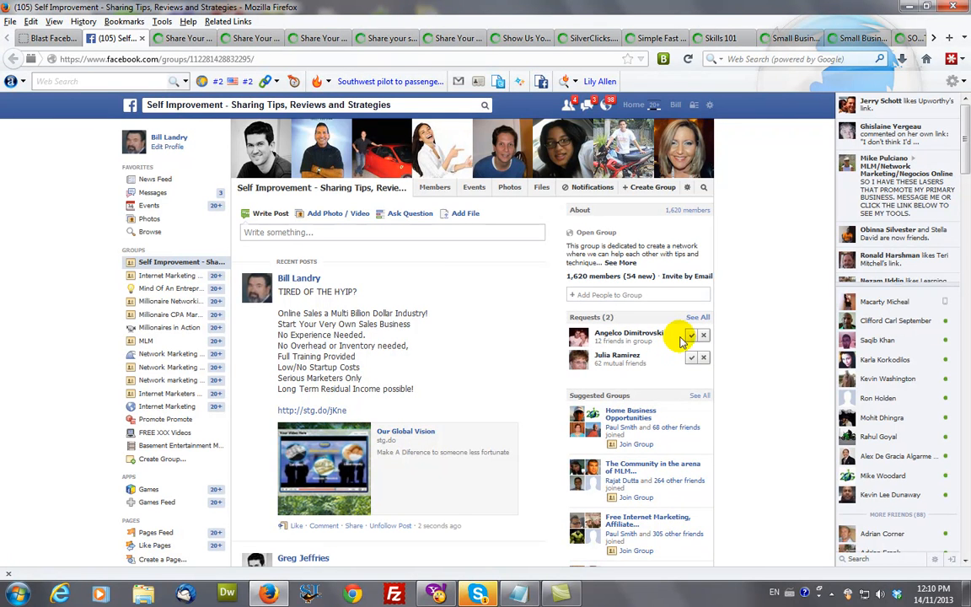
click(690, 336)
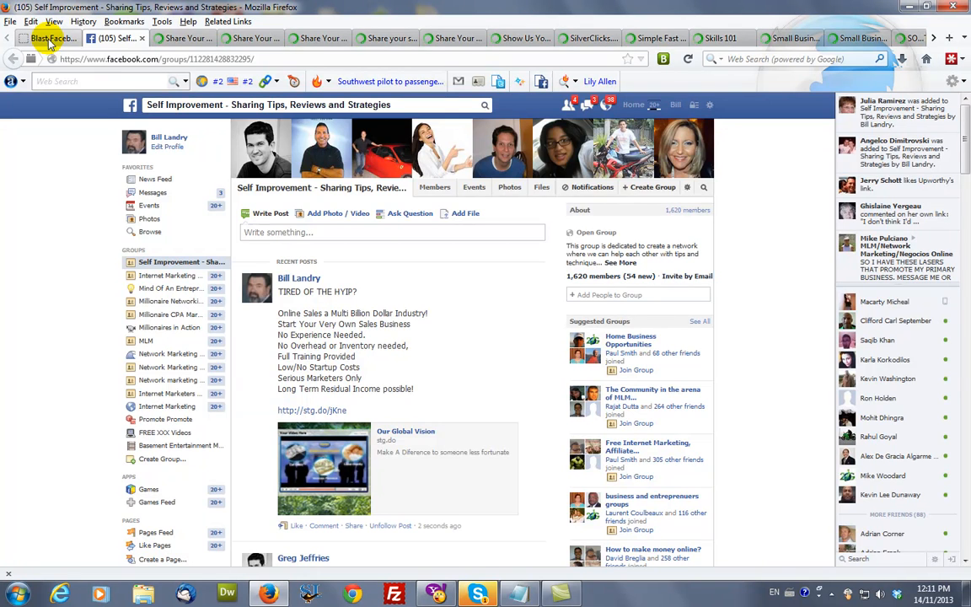
click(48, 38)
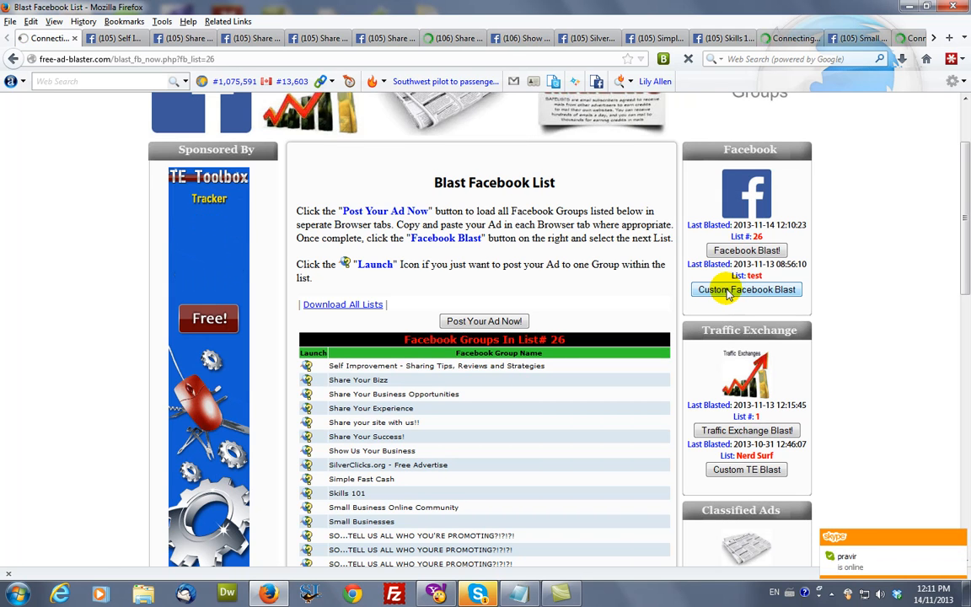
Go to Custom Facebook Blast and start a new custom list with 'Create Custom List!'
click(745, 289)
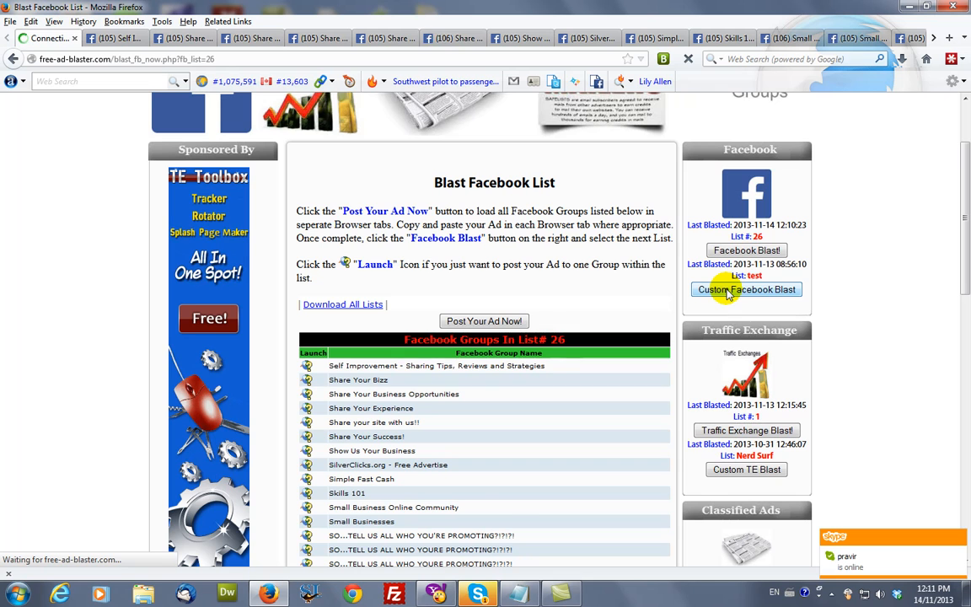
click(745, 289)
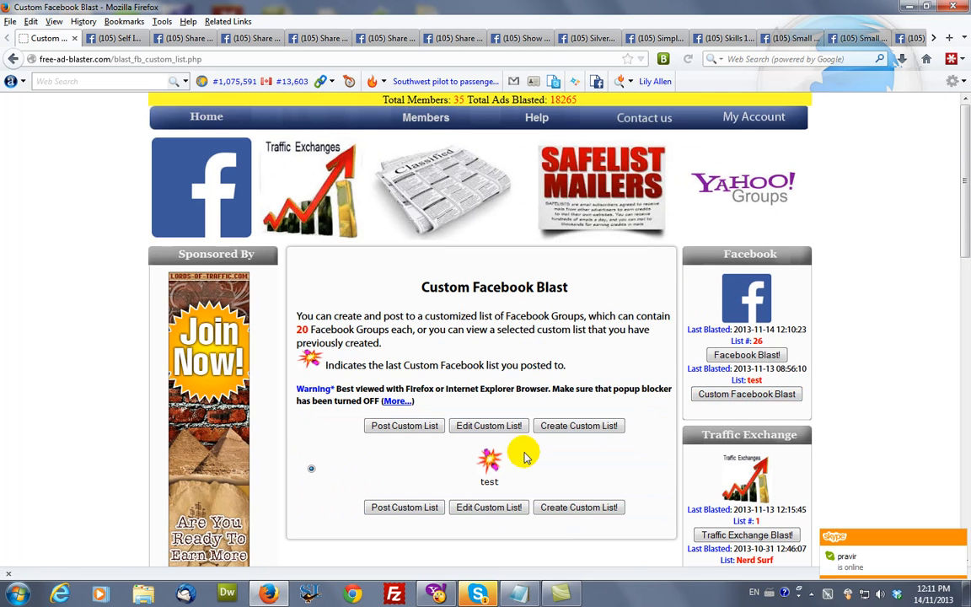
mouse_move(343, 396)
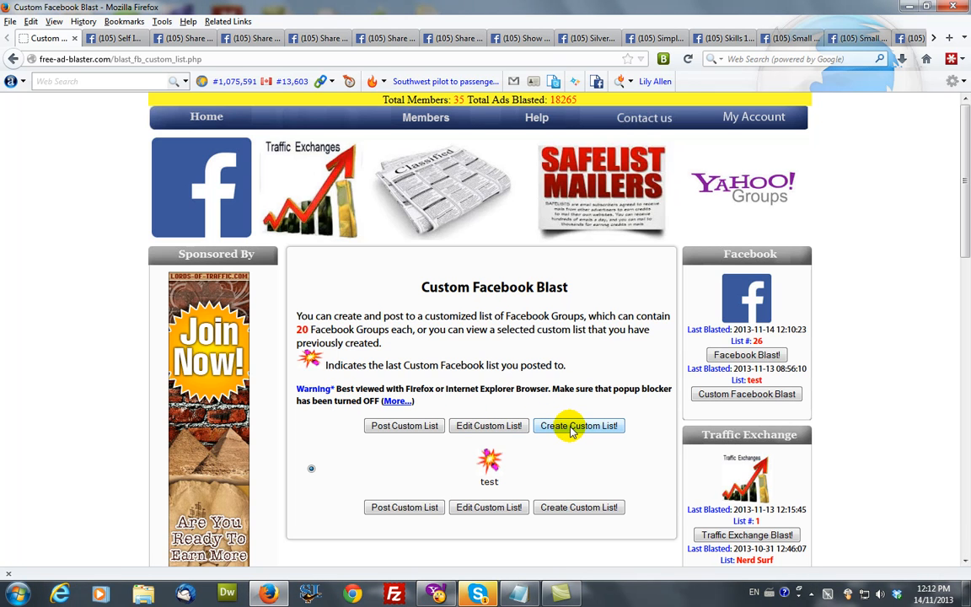
click(578, 425)
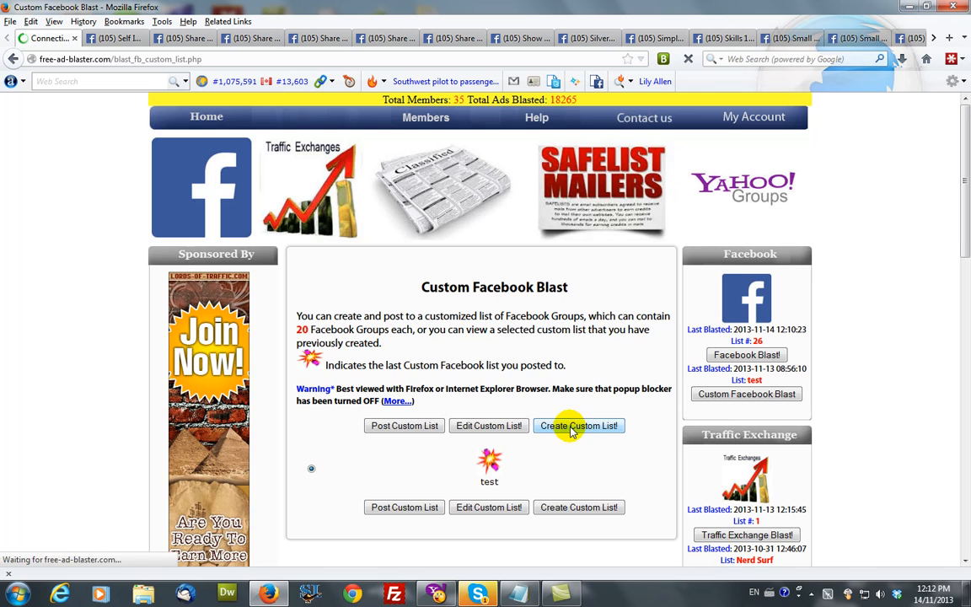
click(579, 424)
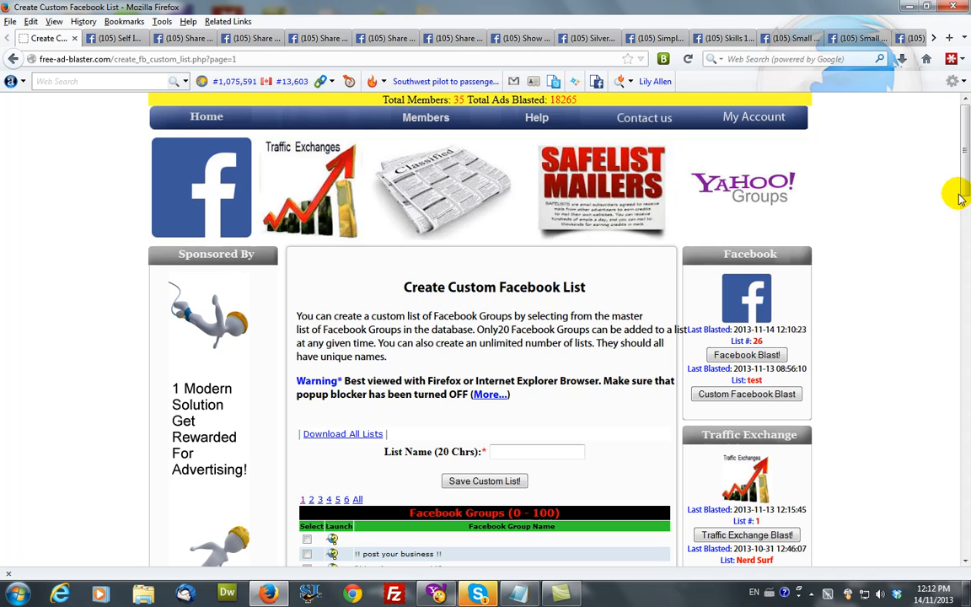
Name the list 'test', tick three groups including Market Your Biz, and save
scroll(down, 3)
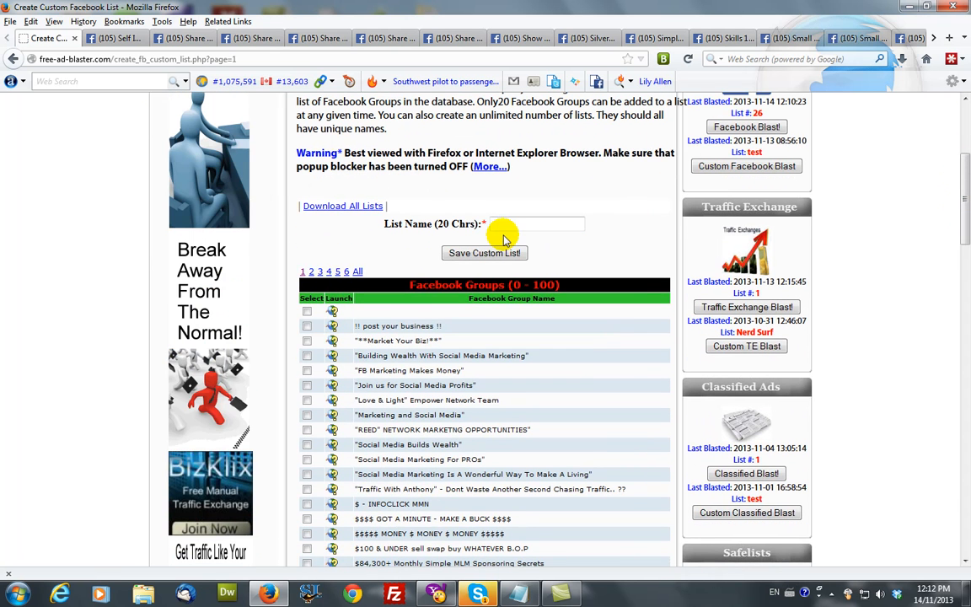
text(test)
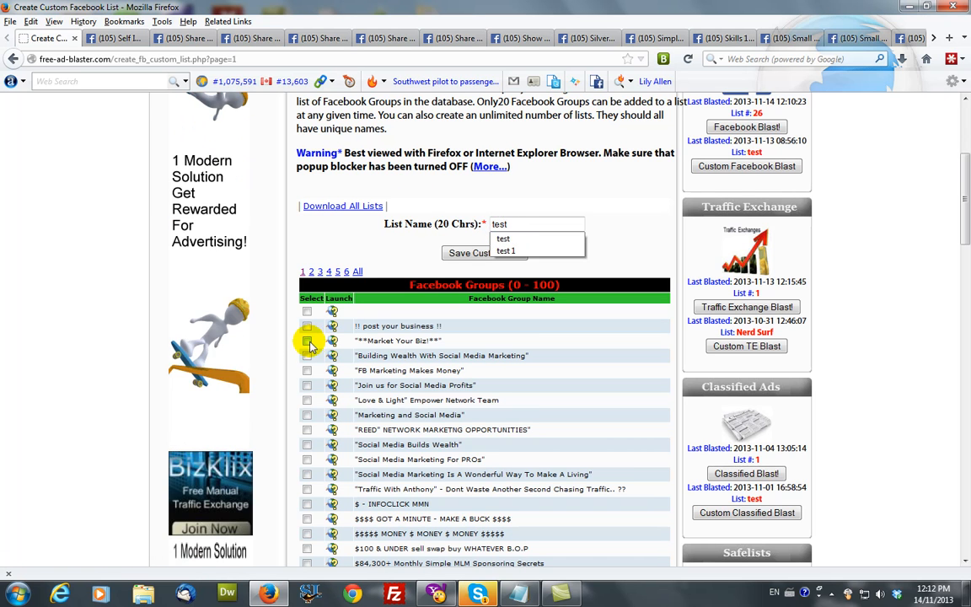
click(307, 341)
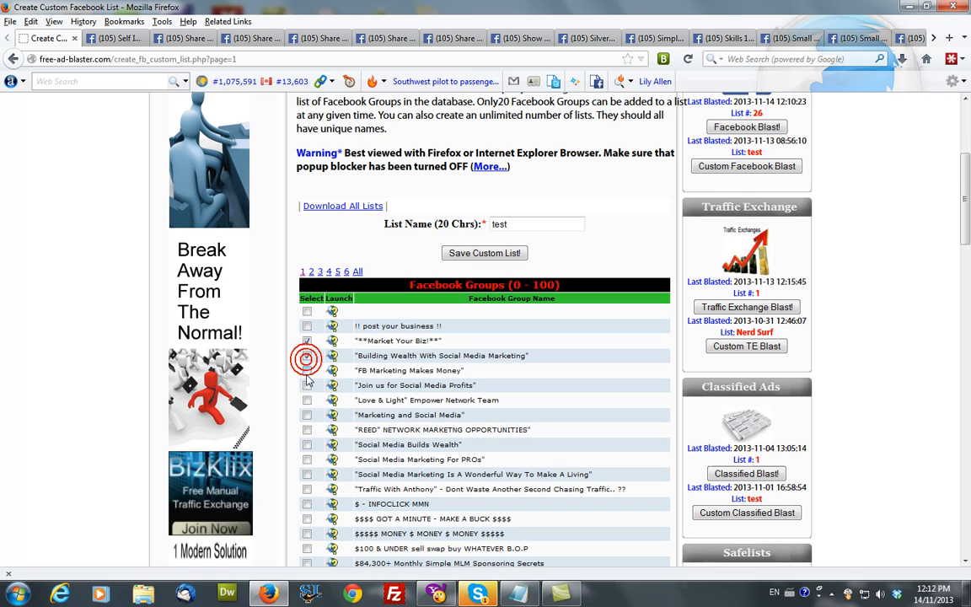
click(307, 370)
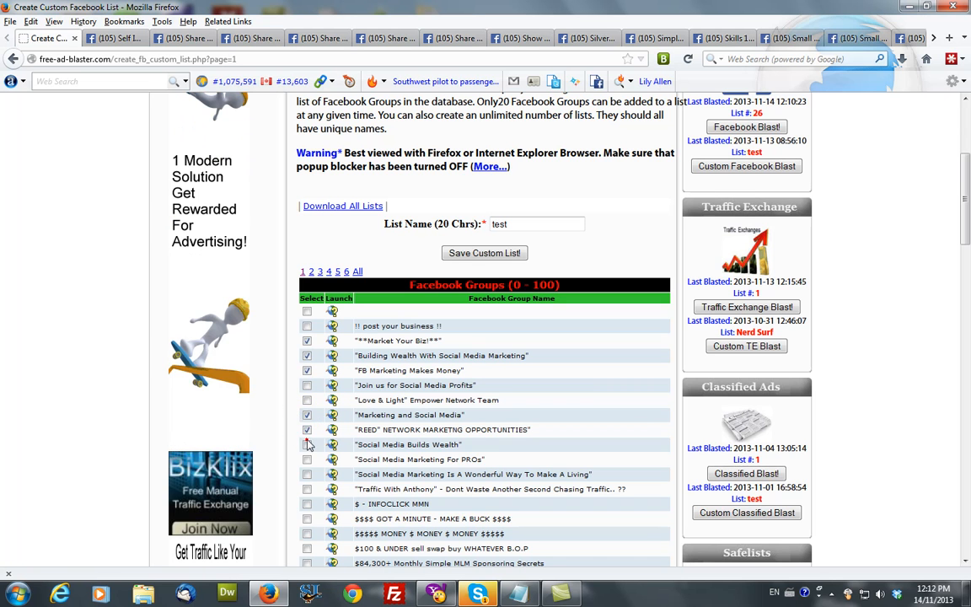
click(307, 444)
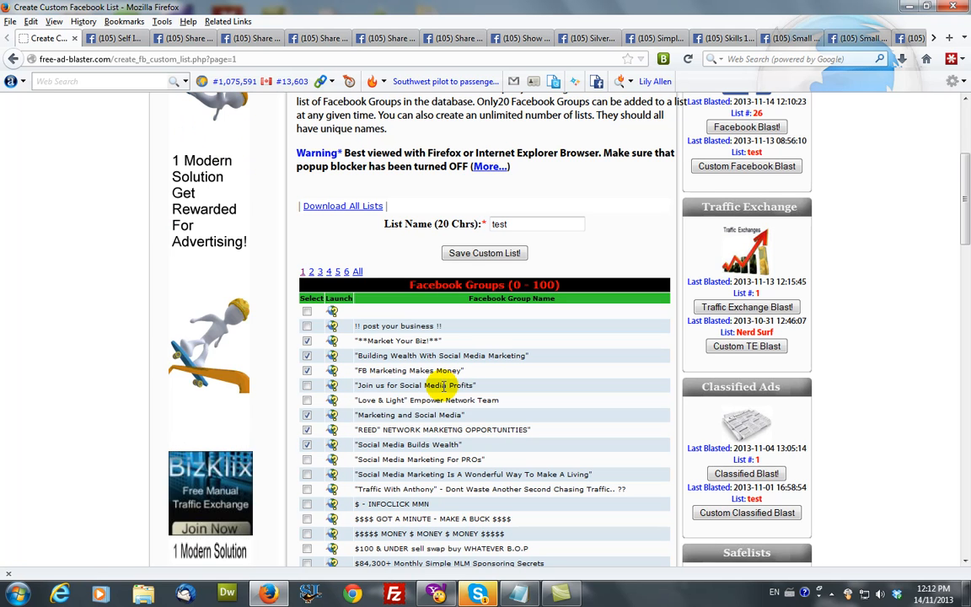
click(484, 253)
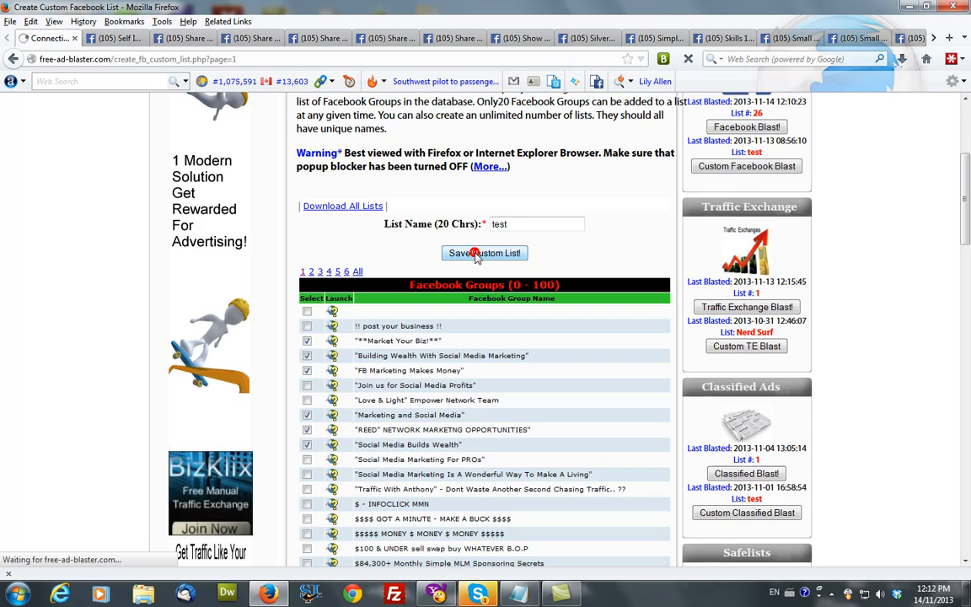
click(485, 253)
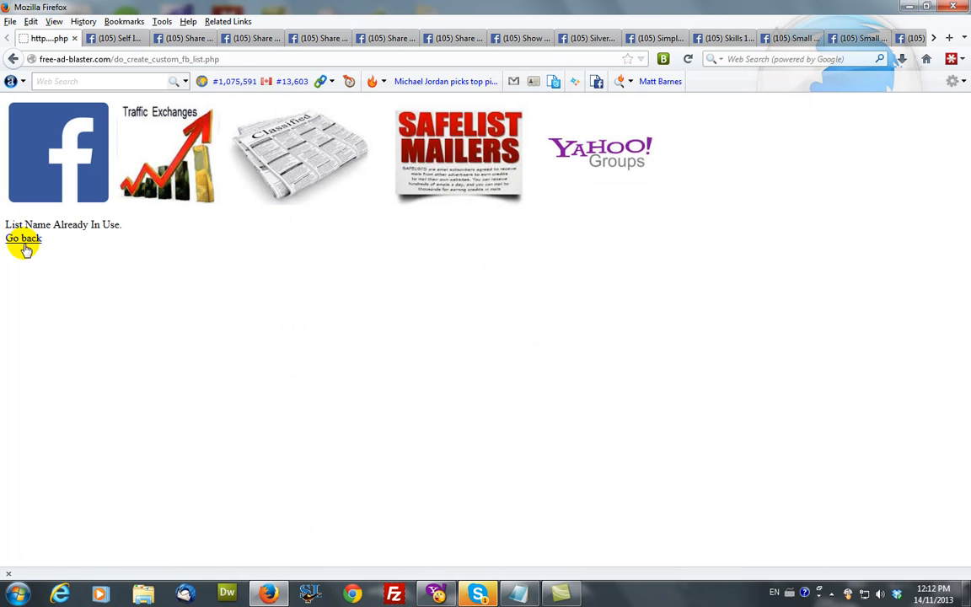
After the name-in-use error, go back, rename the list 'test a' and save again
click(24, 238)
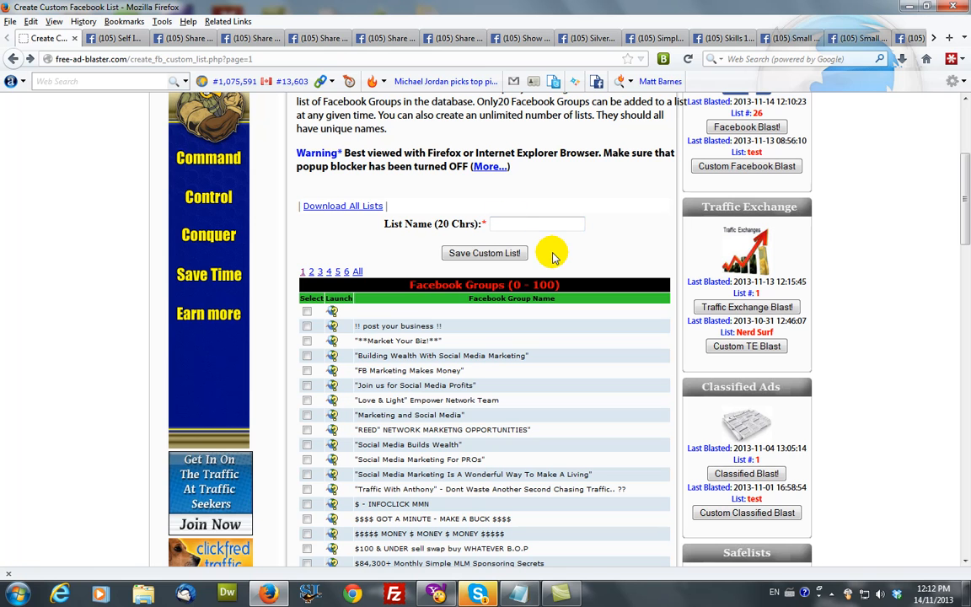
text(test 1)
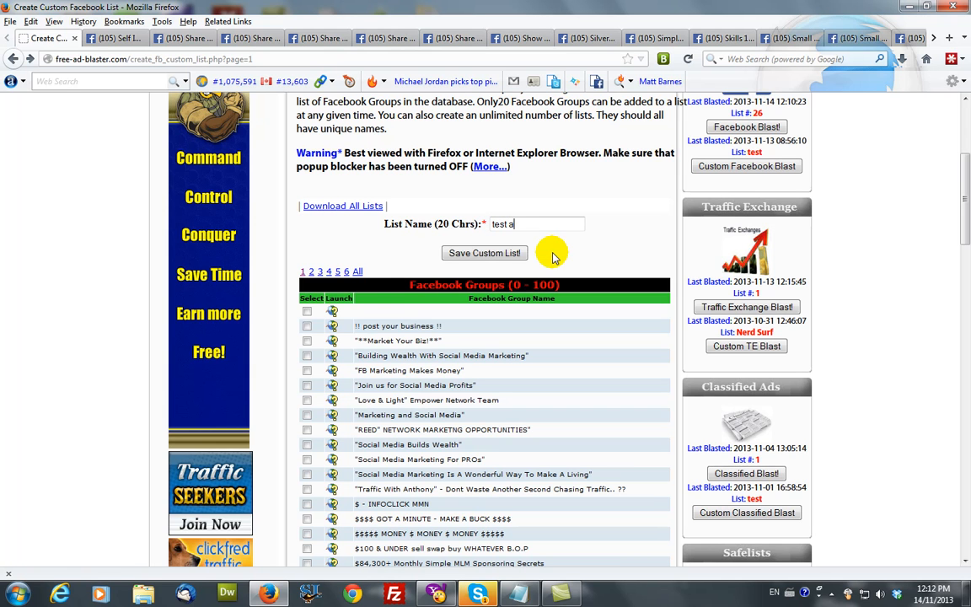
click(307, 328)
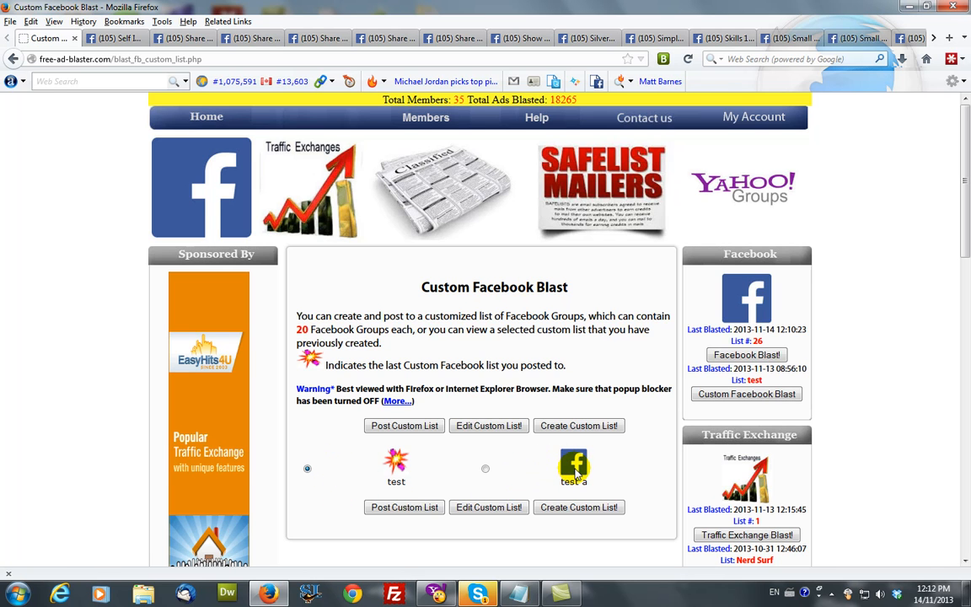
mouse_move(535, 443)
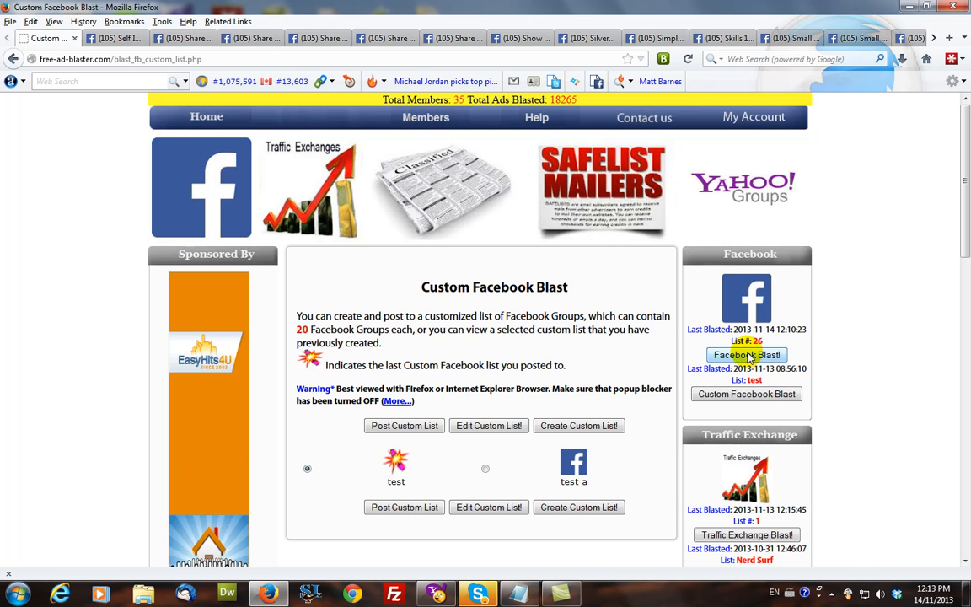
Return to the Facebook Blast page listing the numbered Facebook group lists
click(746, 354)
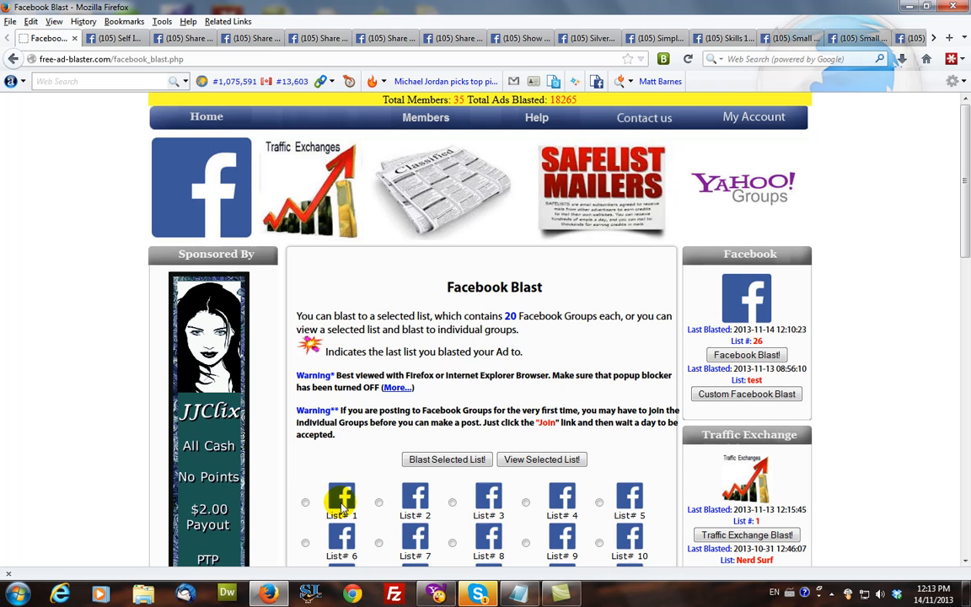
mouse_move(497, 373)
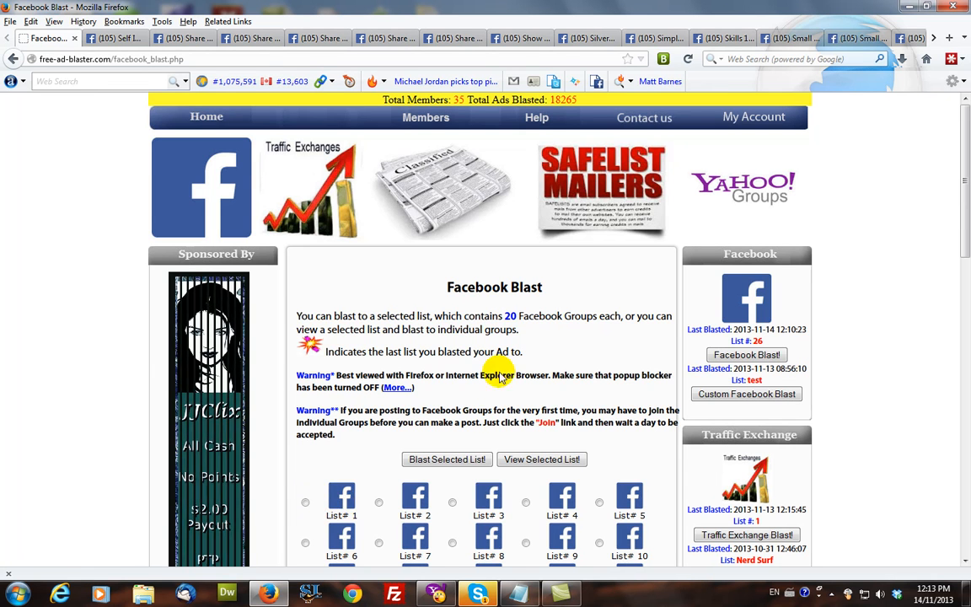